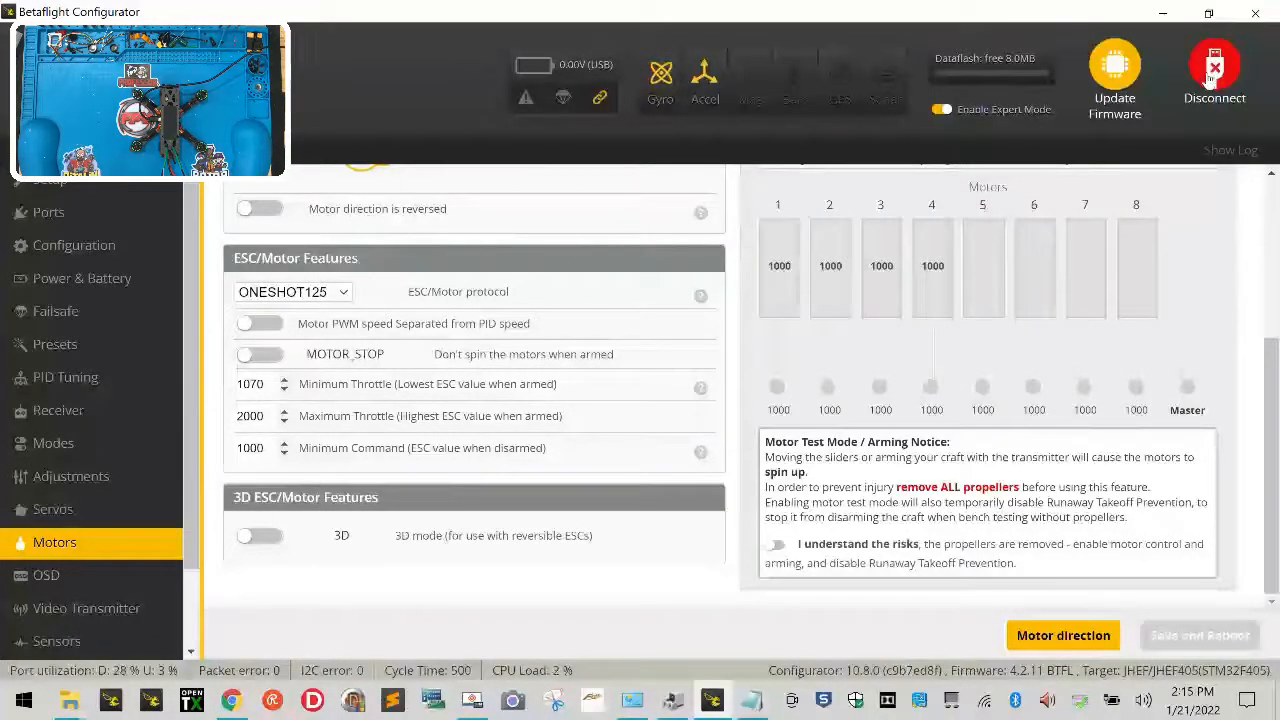
Bring up the browser tab with the FPVProfessor Important Downloads page
{"action": "left_click", "coordinate": [1214, 70]}
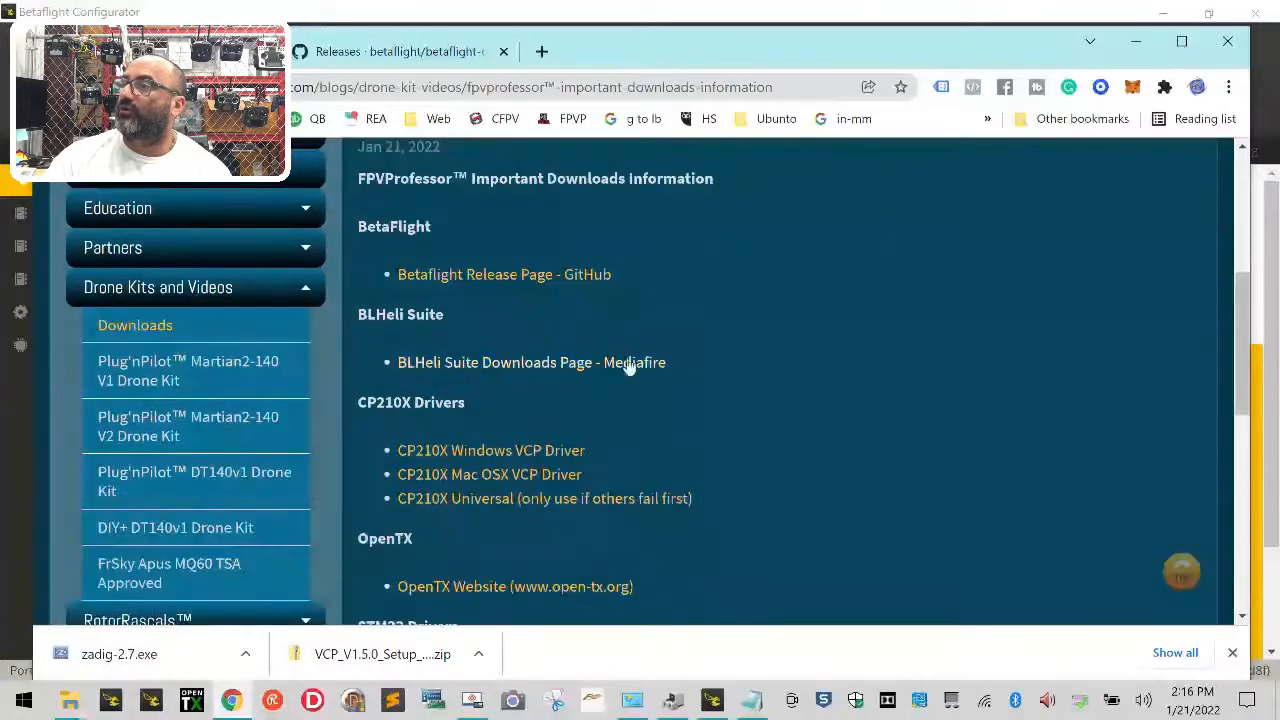
{"action": "mouse_move", "coordinate": [560, 376]}
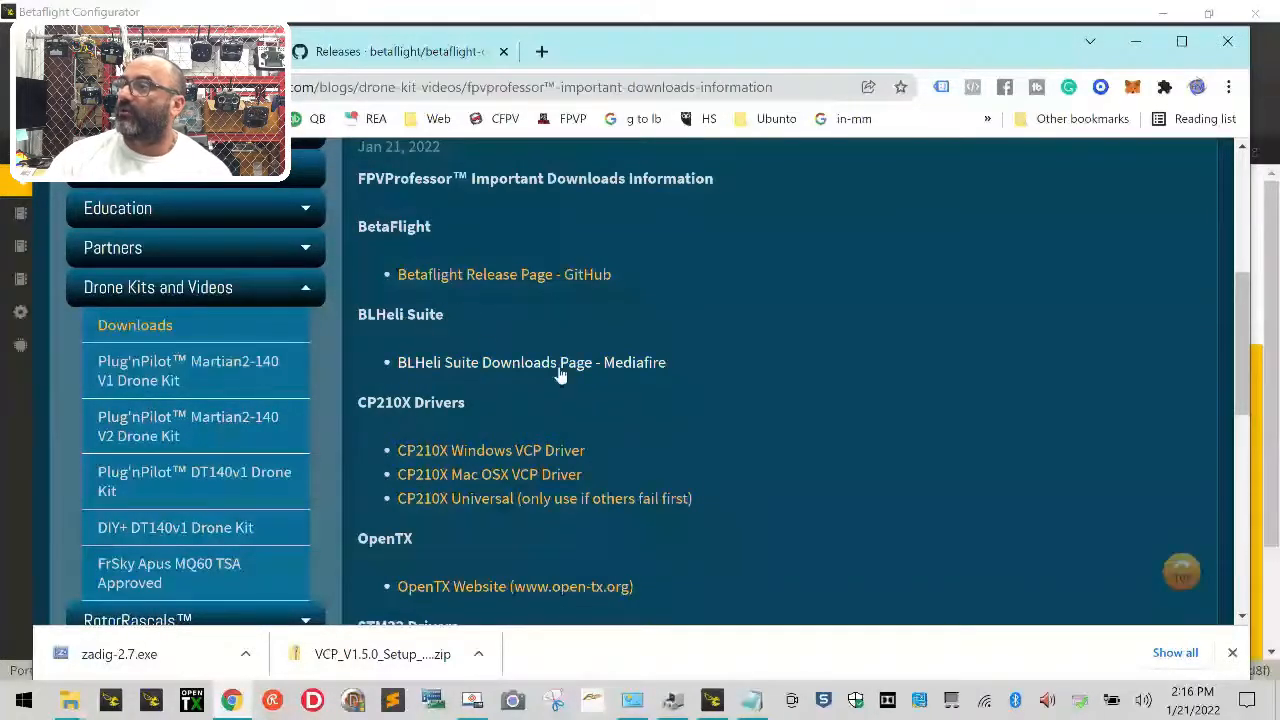
Reach the MediaFire download page for BLHeliSuite16714902a.zip via the BLHeli Suite folder
{"action": "left_click", "coordinate": [532, 362]}
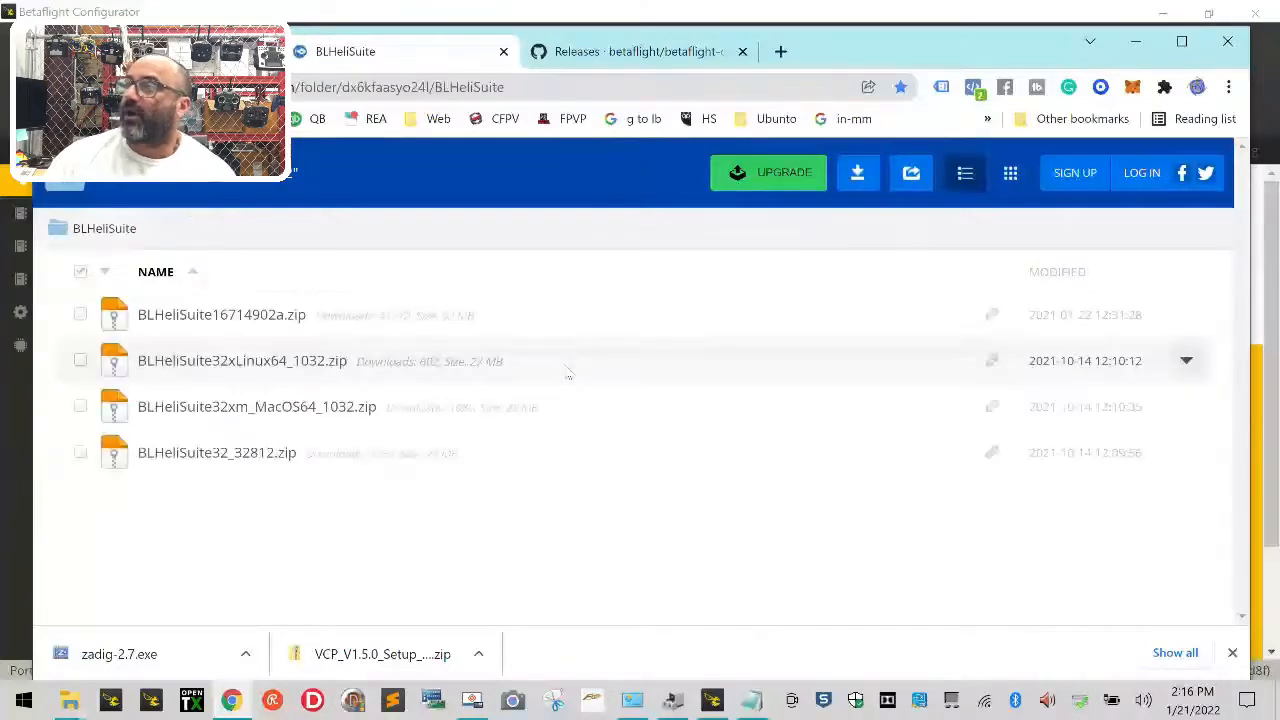
{"action": "mouse_move", "coordinate": [156, 480]}
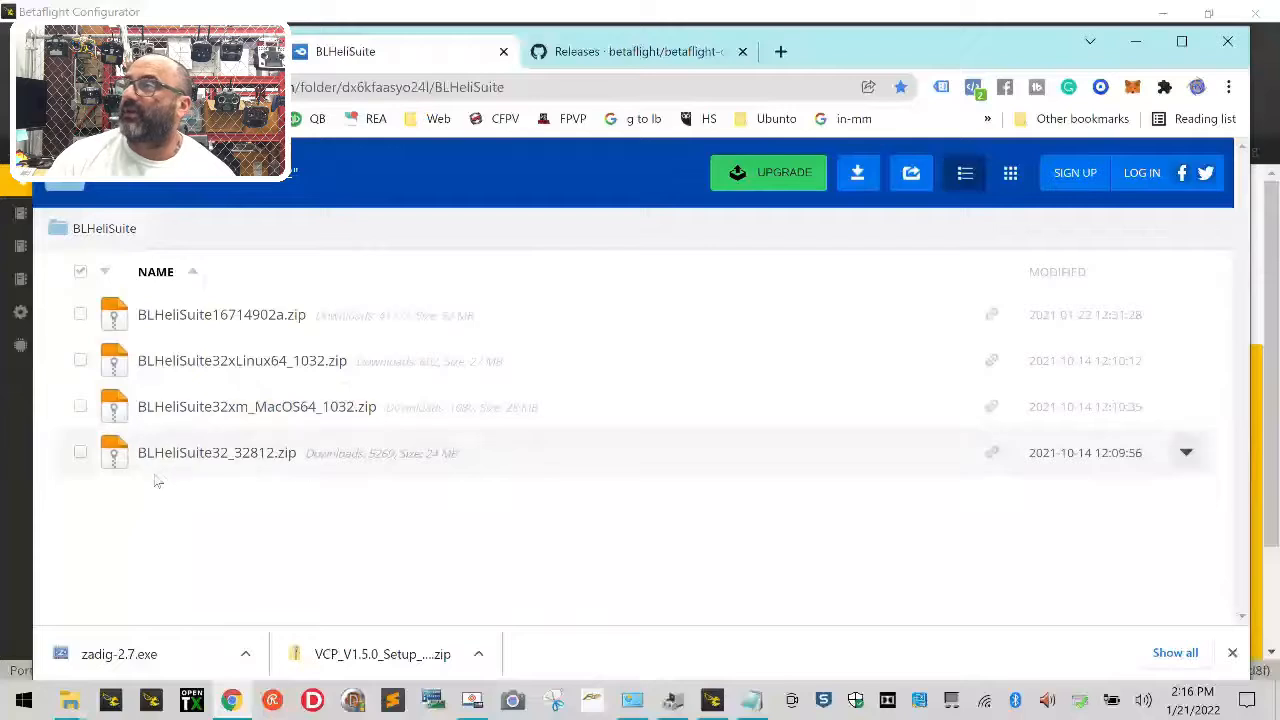
{"action": "mouse_move", "coordinate": [222, 314]}
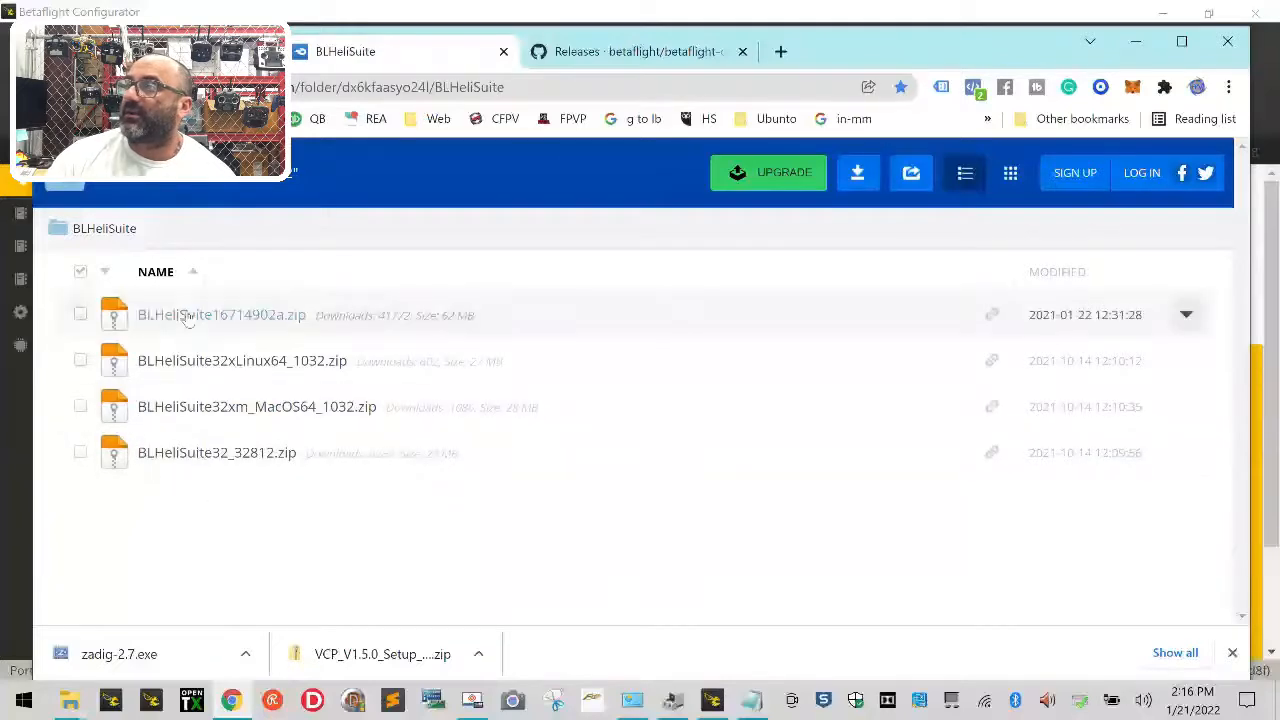
{"action": "mouse_move", "coordinate": [210, 316]}
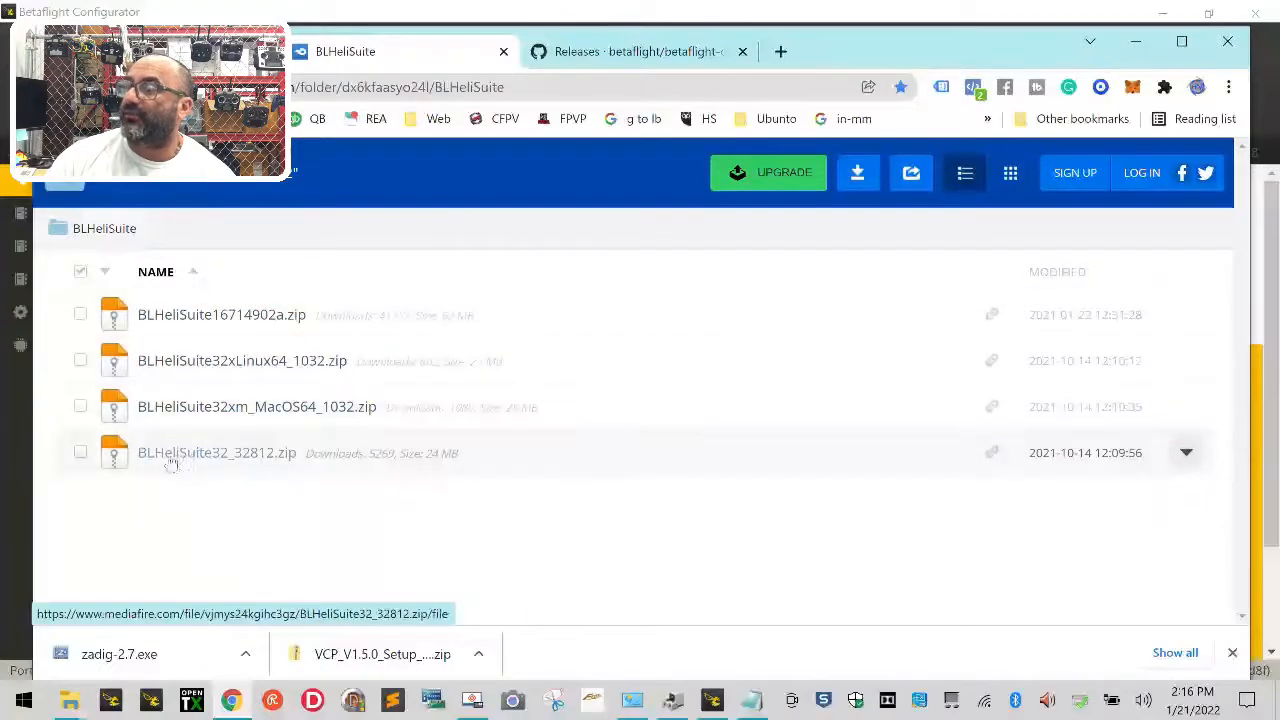
{"action": "mouse_move", "coordinate": [196, 460]}
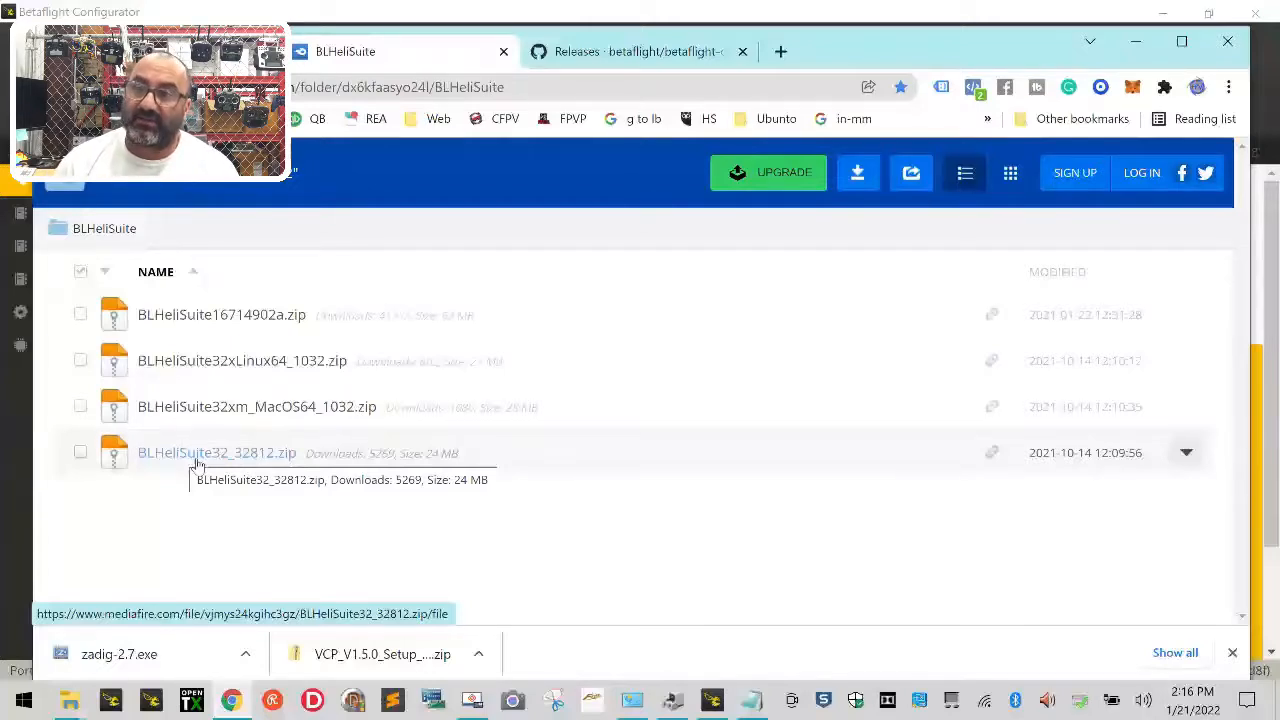
{"action": "mouse_move", "coordinate": [220, 314]}
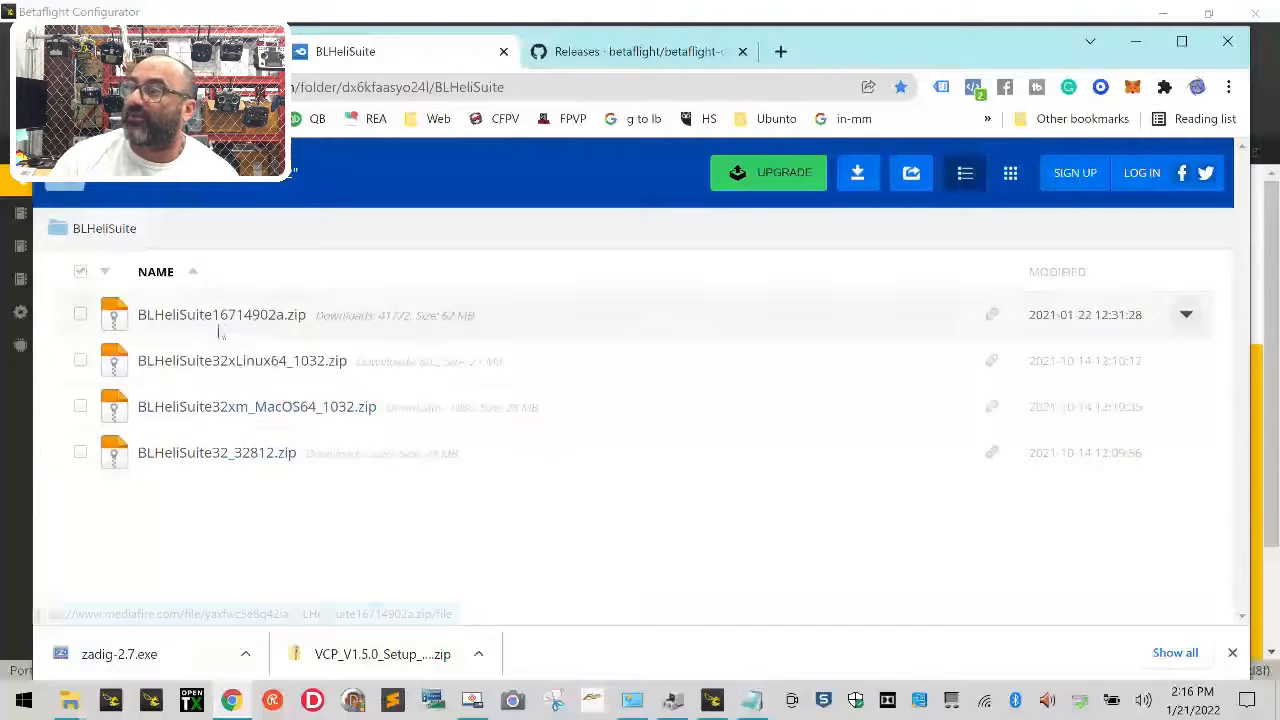
{"action": "left_click", "coordinate": [220, 314]}
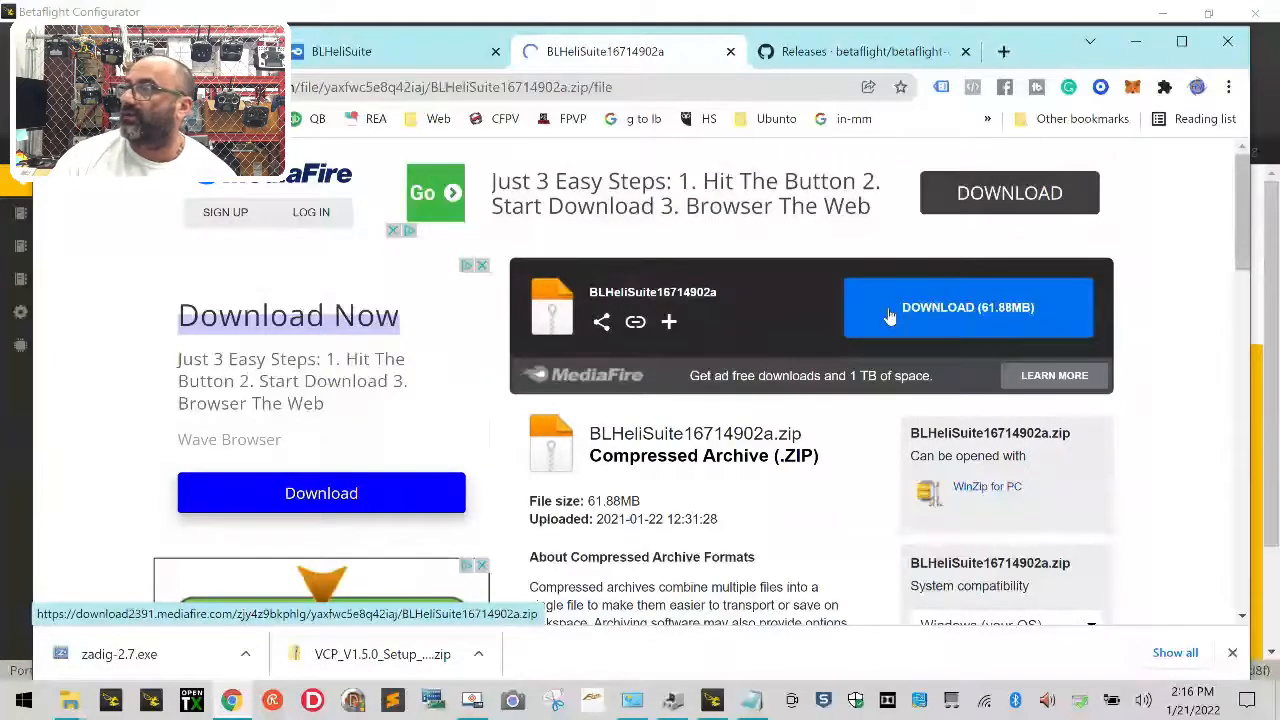
Download BLHeliSuite16714902a.zip and close the advert window that popped up
{"action": "left_click", "coordinate": [968, 308]}
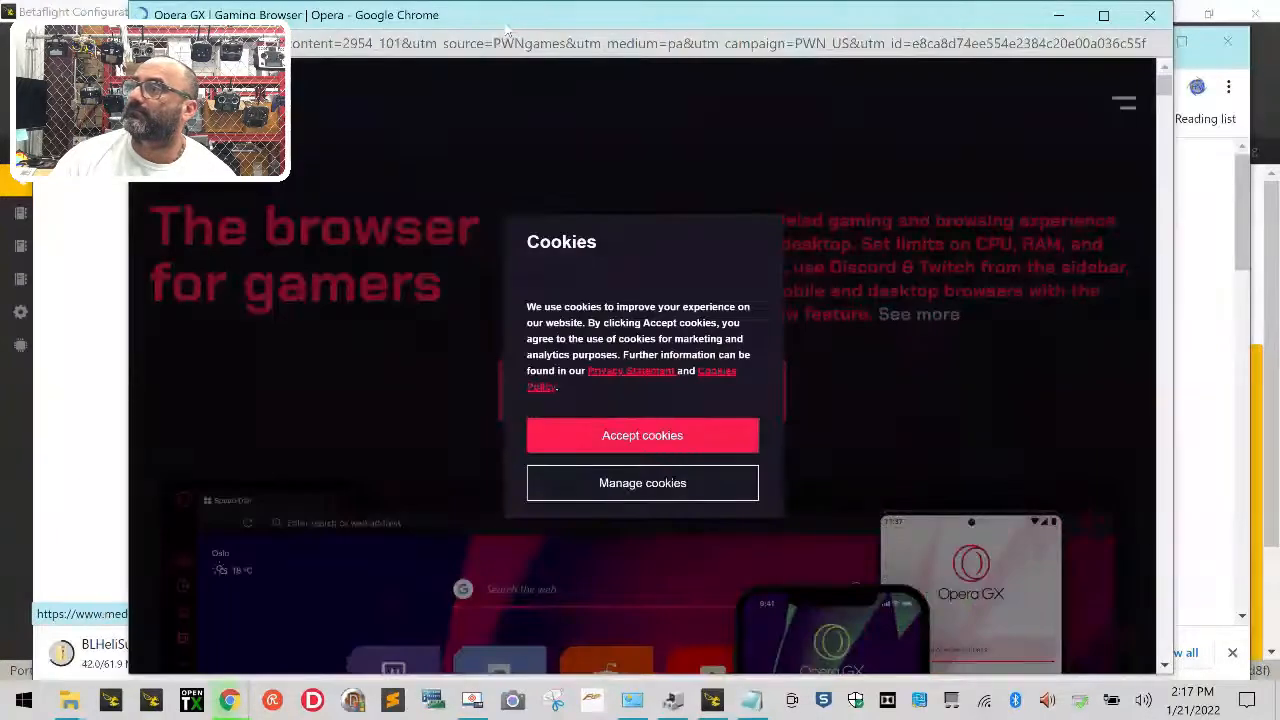
{"action": "mouse_move", "coordinate": [1148, 16]}
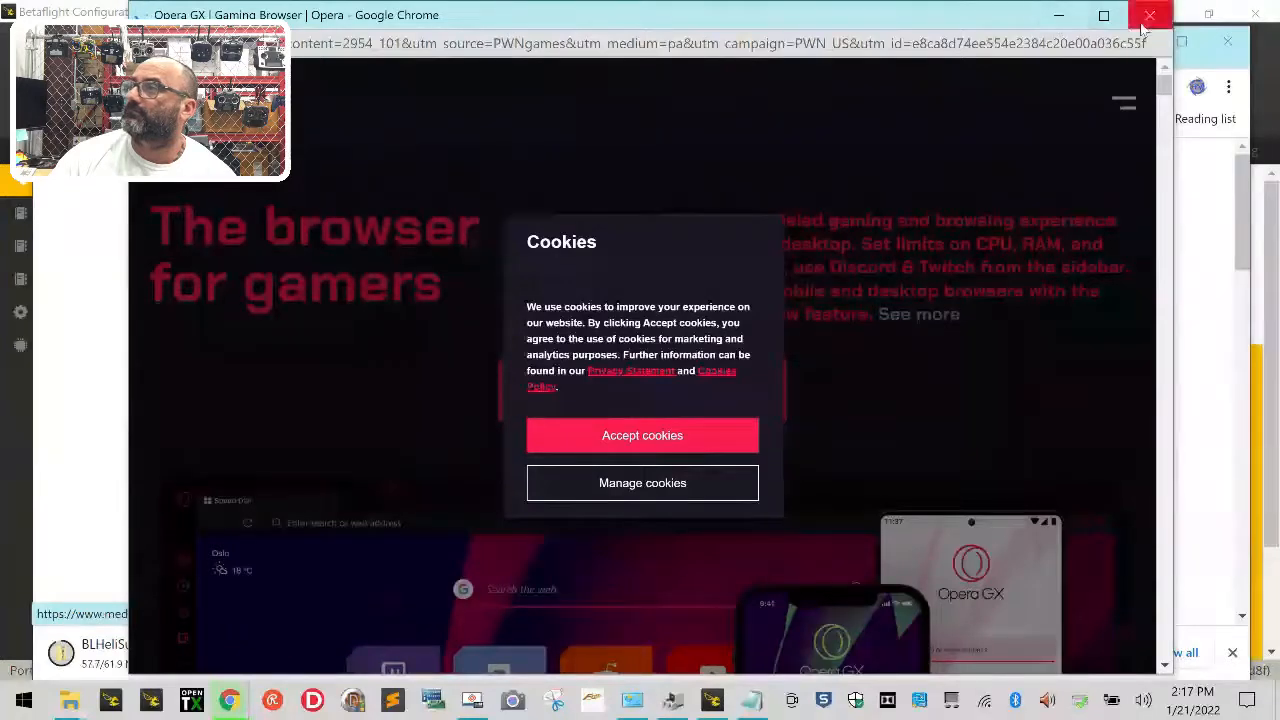
{"action": "left_click", "coordinate": [1148, 16]}
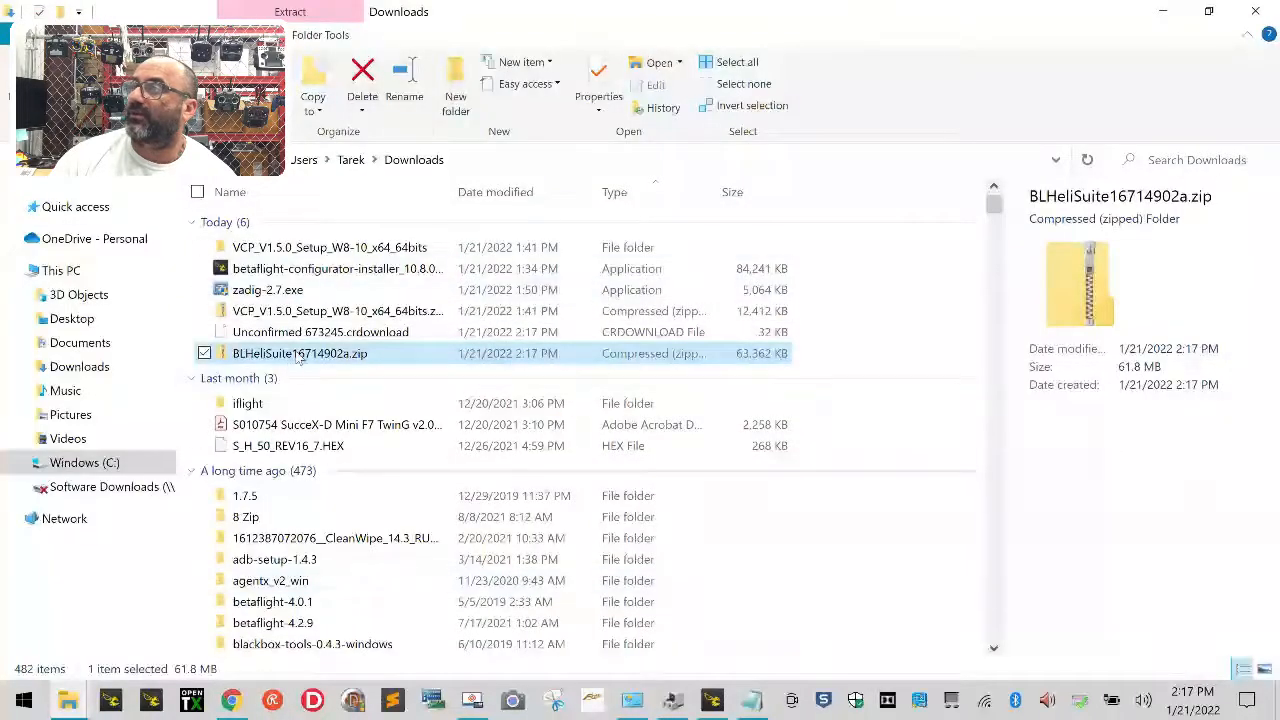
Extract BLHeliSuite16714902a.zip into its default folder in Downloads
{"action": "right_click", "coordinate": [300, 352]}
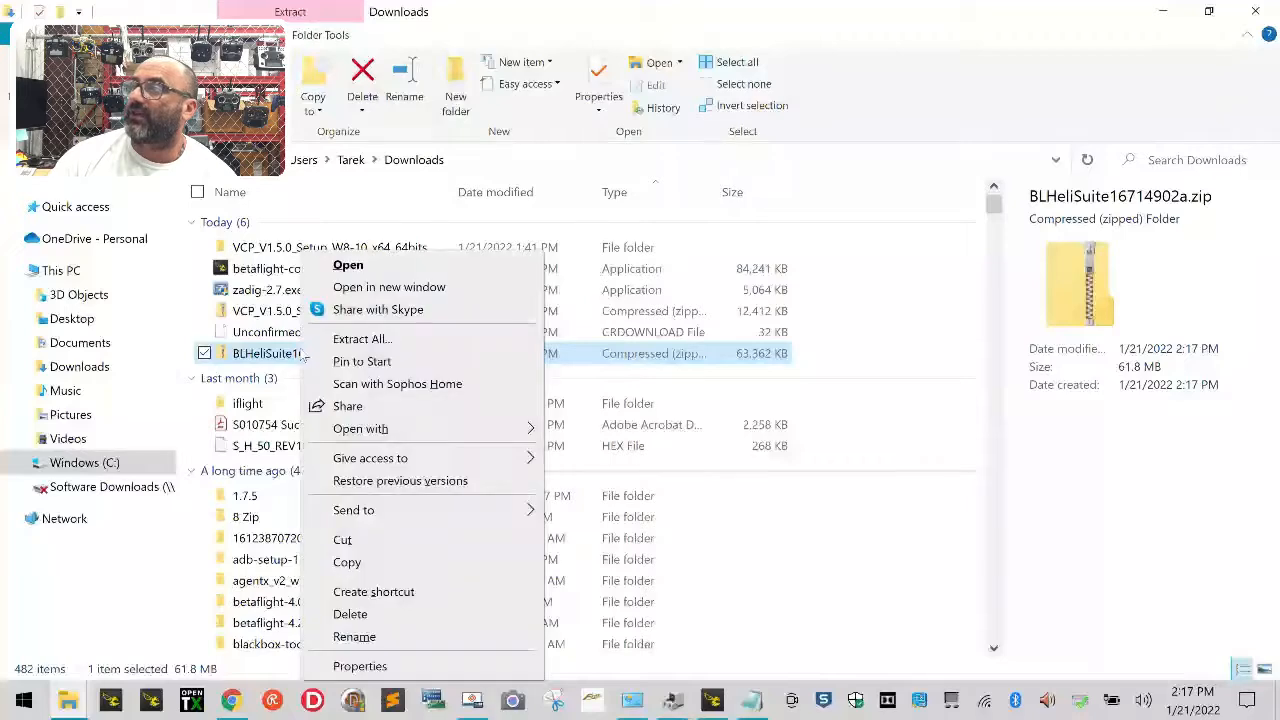
{"action": "left_click", "coordinate": [362, 340]}
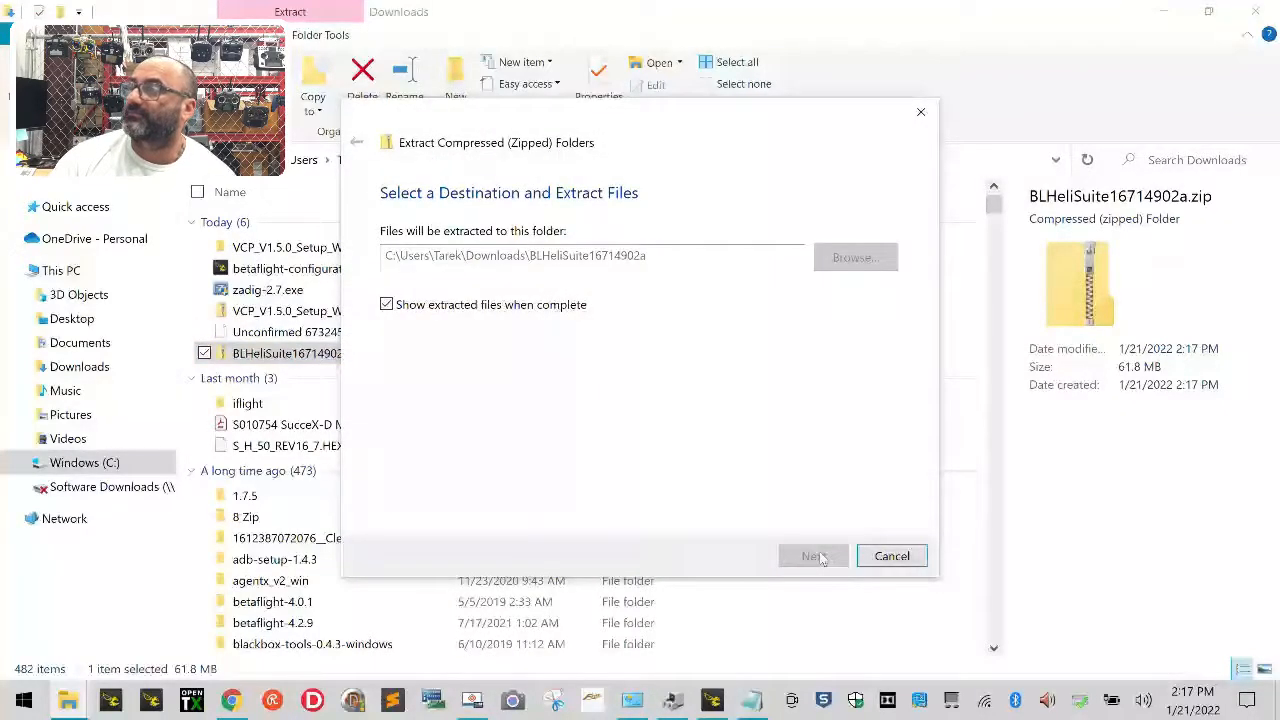
{"action": "left_click", "coordinate": [812, 556]}
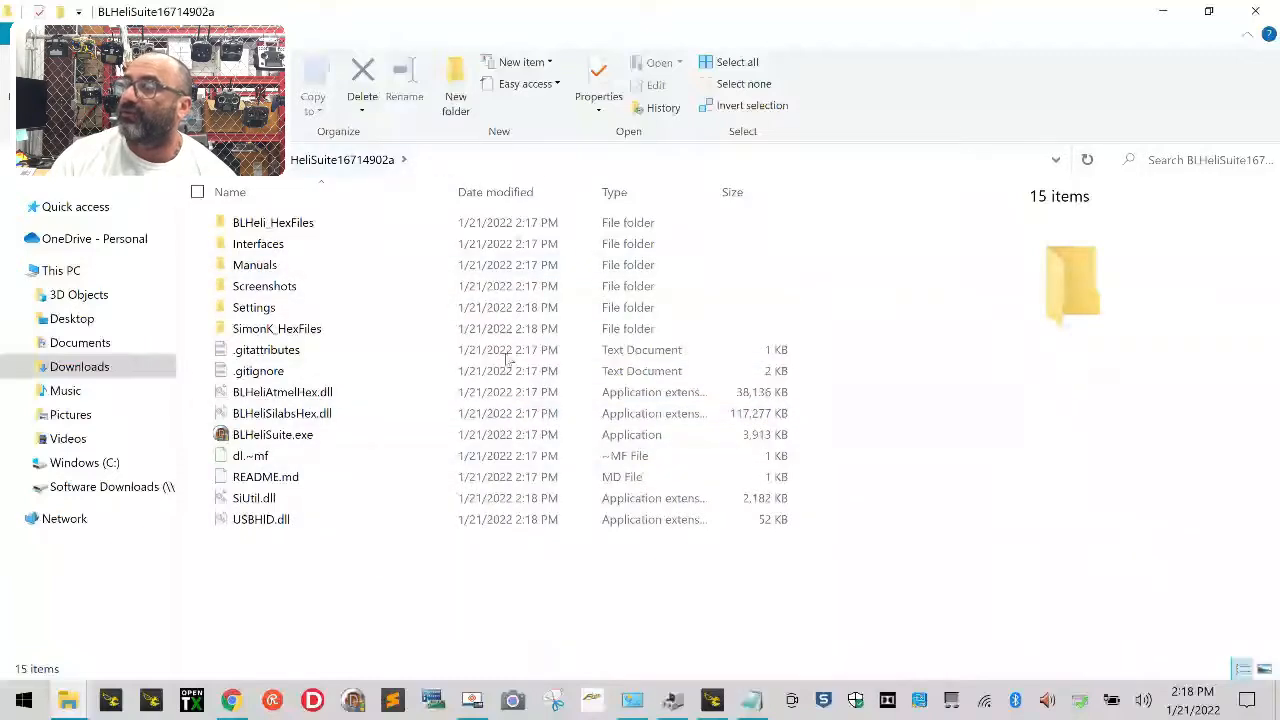
{"action": "mouse_move", "coordinate": [310, 434]}
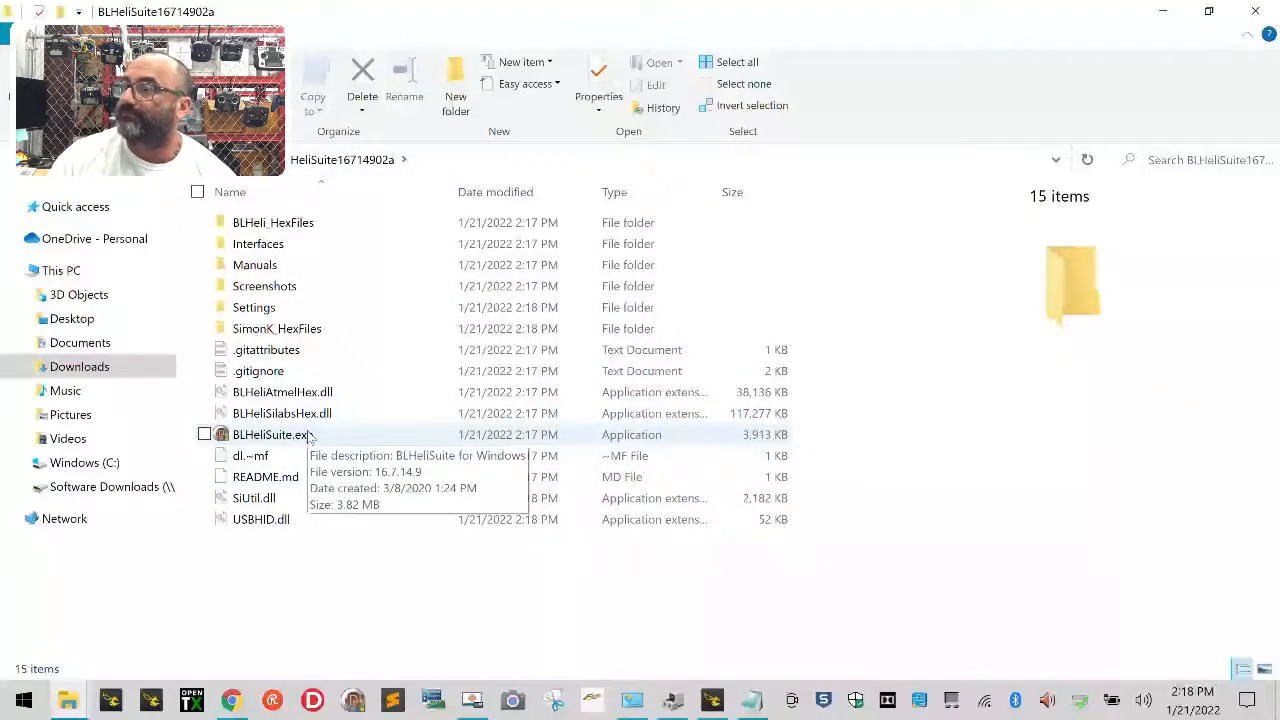
Launch BLHeliSuite.exe from the extracted folder
{"action": "left_click", "coordinate": [272, 434]}
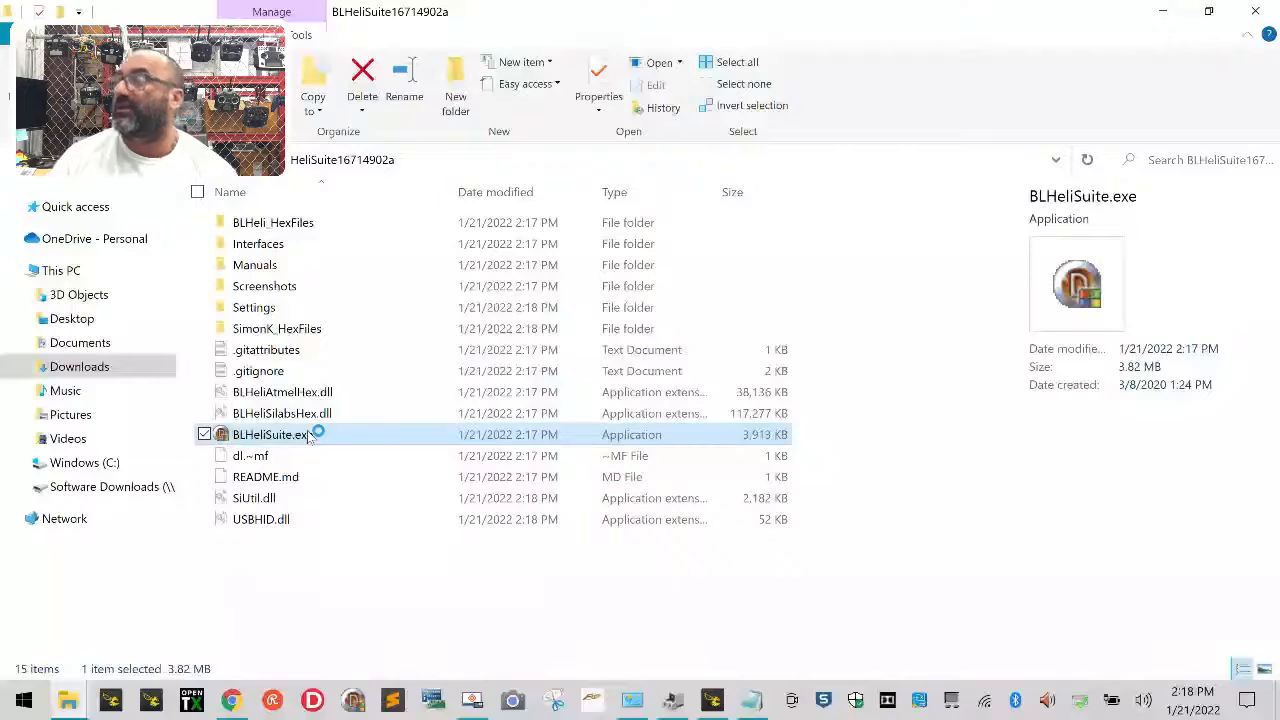
{"action": "double_click", "coordinate": [272, 434]}
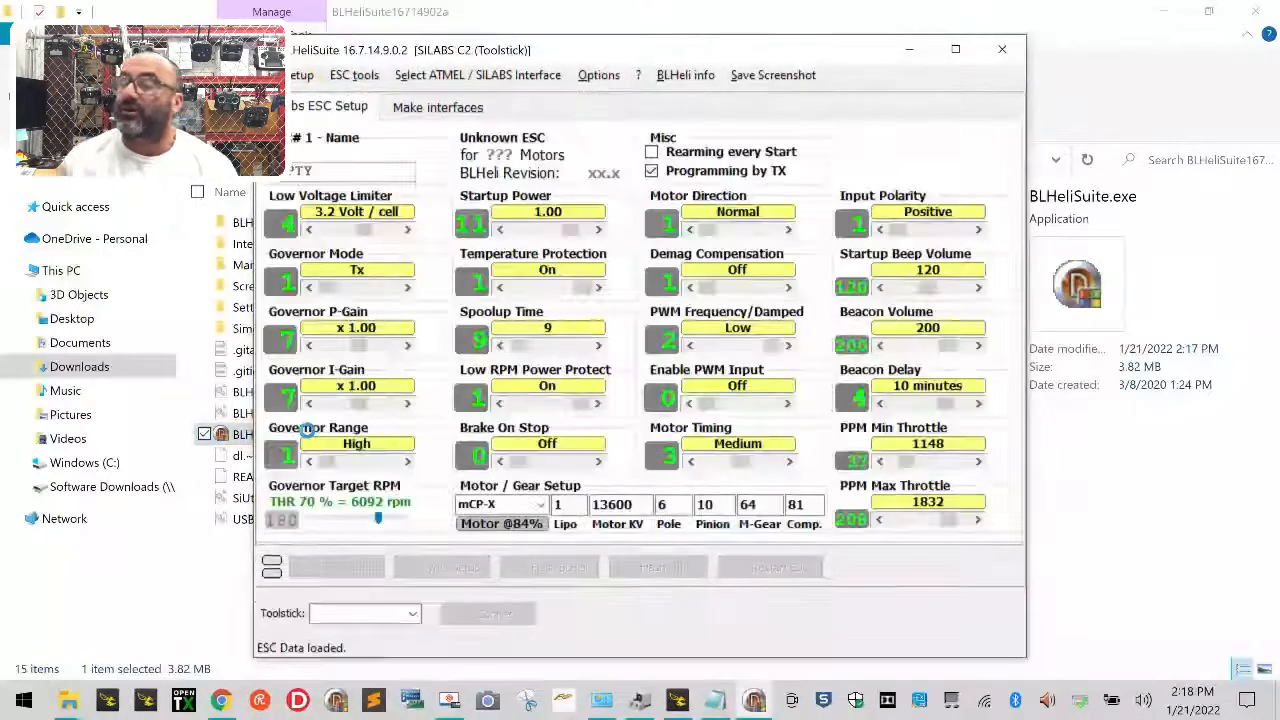
{"action": "mouse_move", "coordinate": [310, 432]}
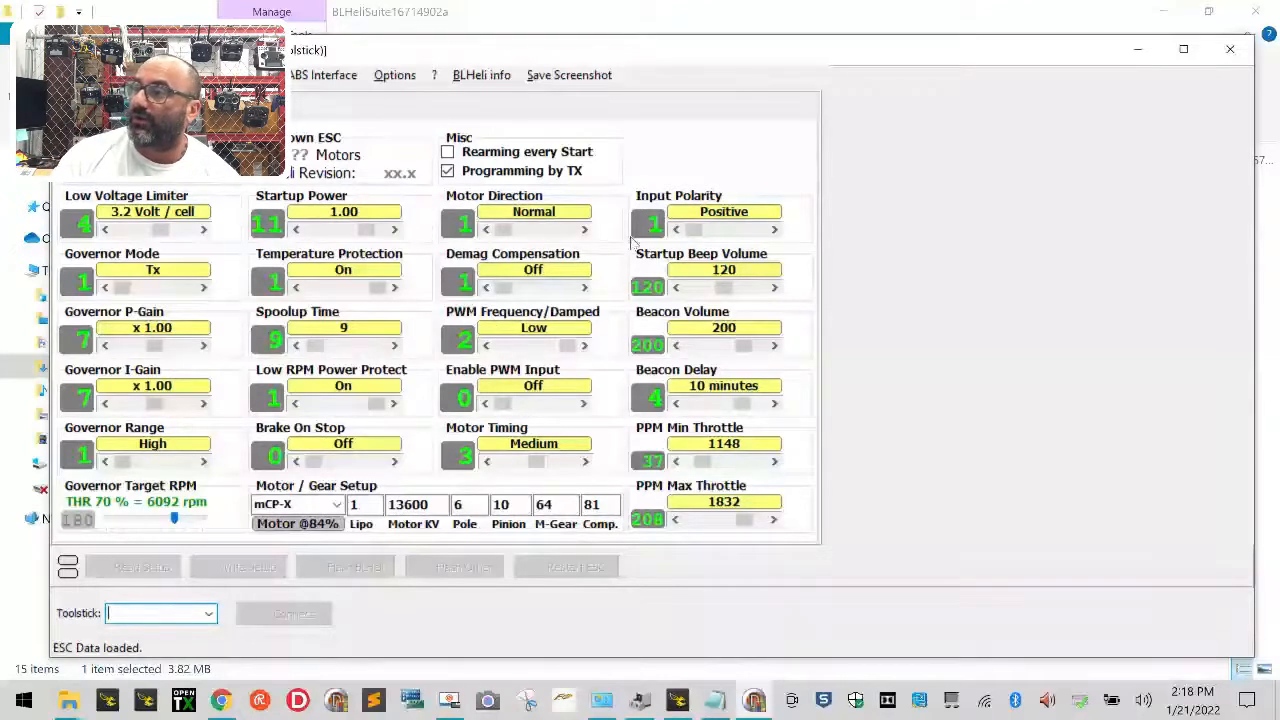
{"action": "mouse_move", "coordinate": [96, 622]}
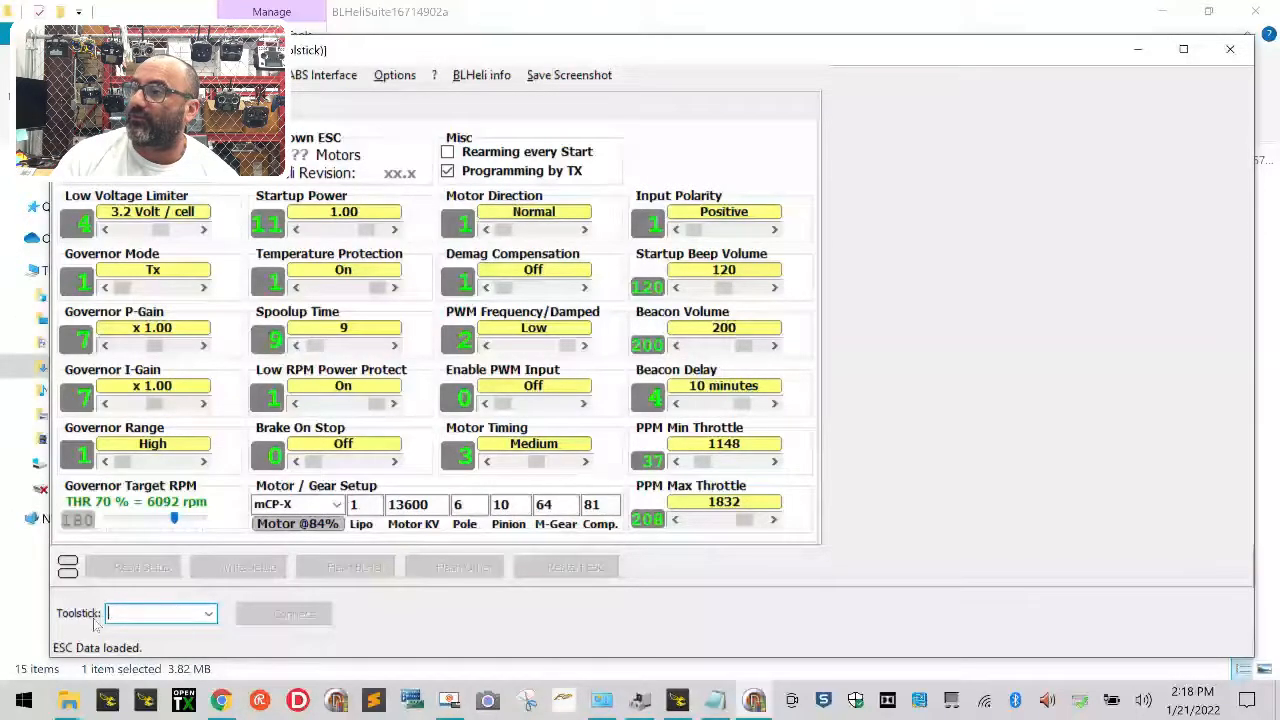
{"action": "mouse_move", "coordinate": [324, 74]}
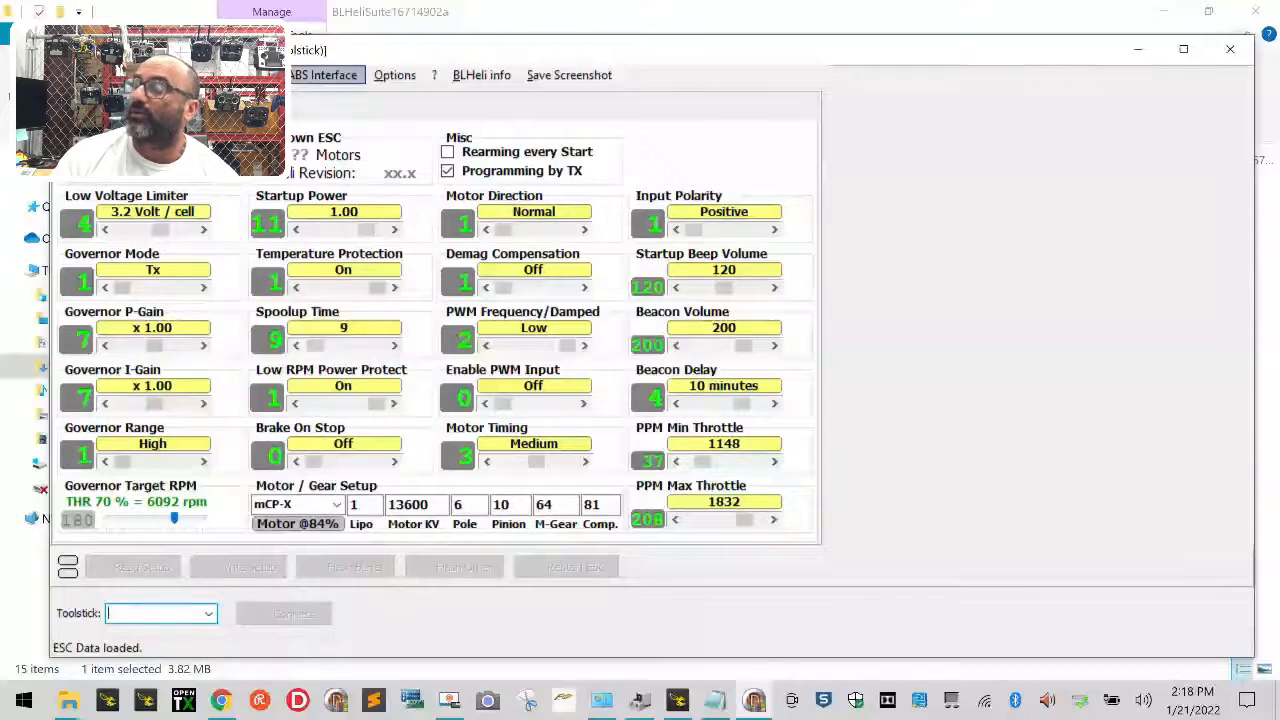
Choose the ATMEL BLHeli/SK Bootloader (Cleanflight) interface and the flight controller's COM 88 port
{"action": "left_click", "coordinate": [324, 74]}
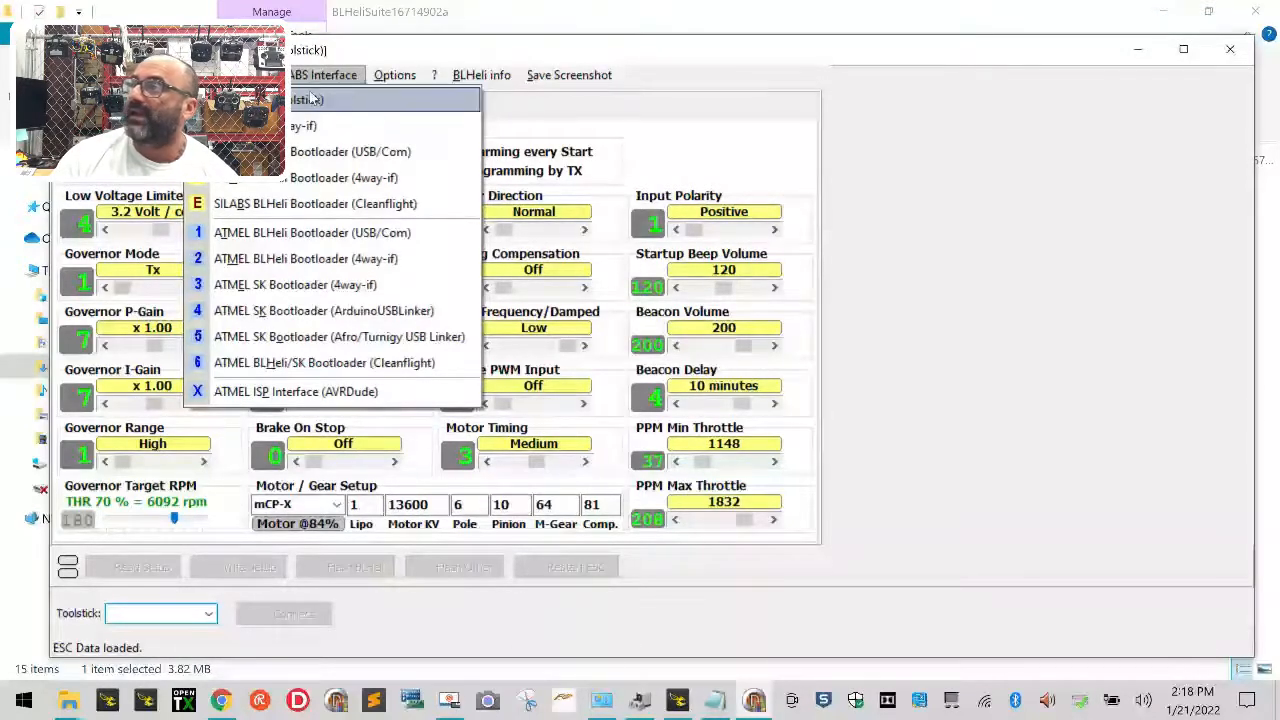
{"action": "mouse_move", "coordinate": [330, 362]}
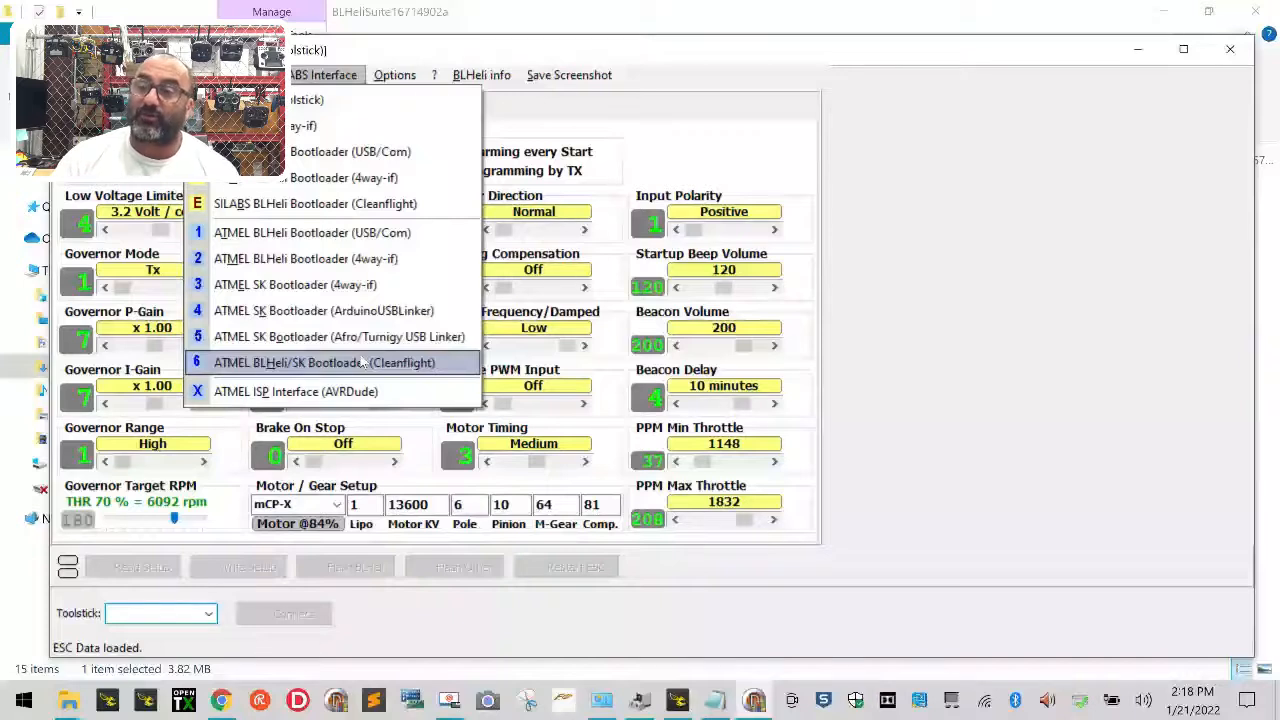
{"action": "mouse_move", "coordinate": [324, 310]}
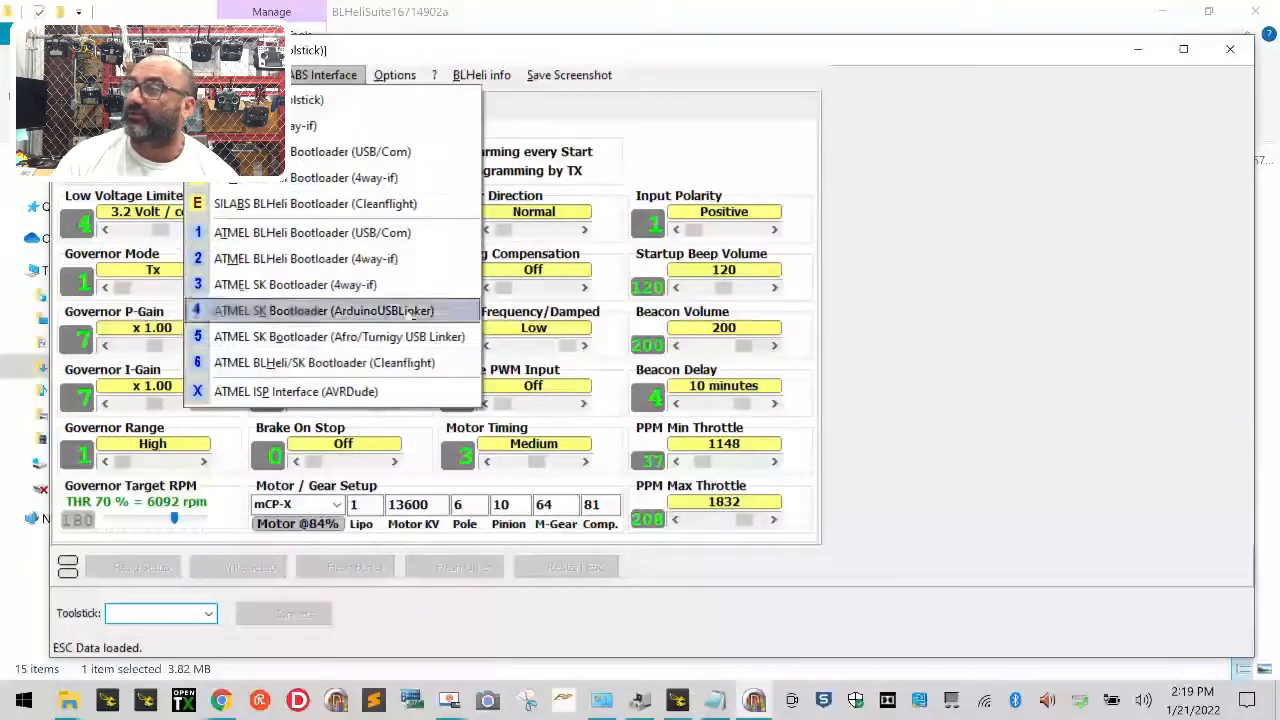
{"action": "left_click", "coordinate": [324, 310]}
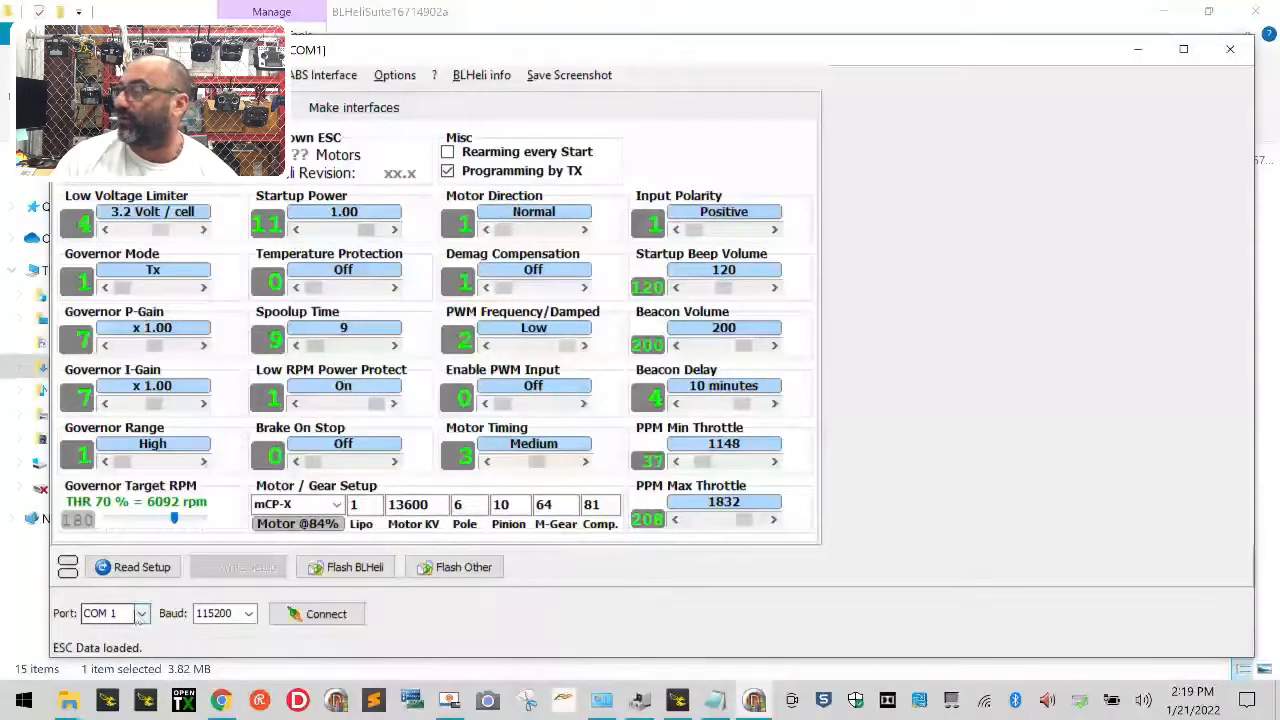
{"action": "left_click", "coordinate": [140, 612]}
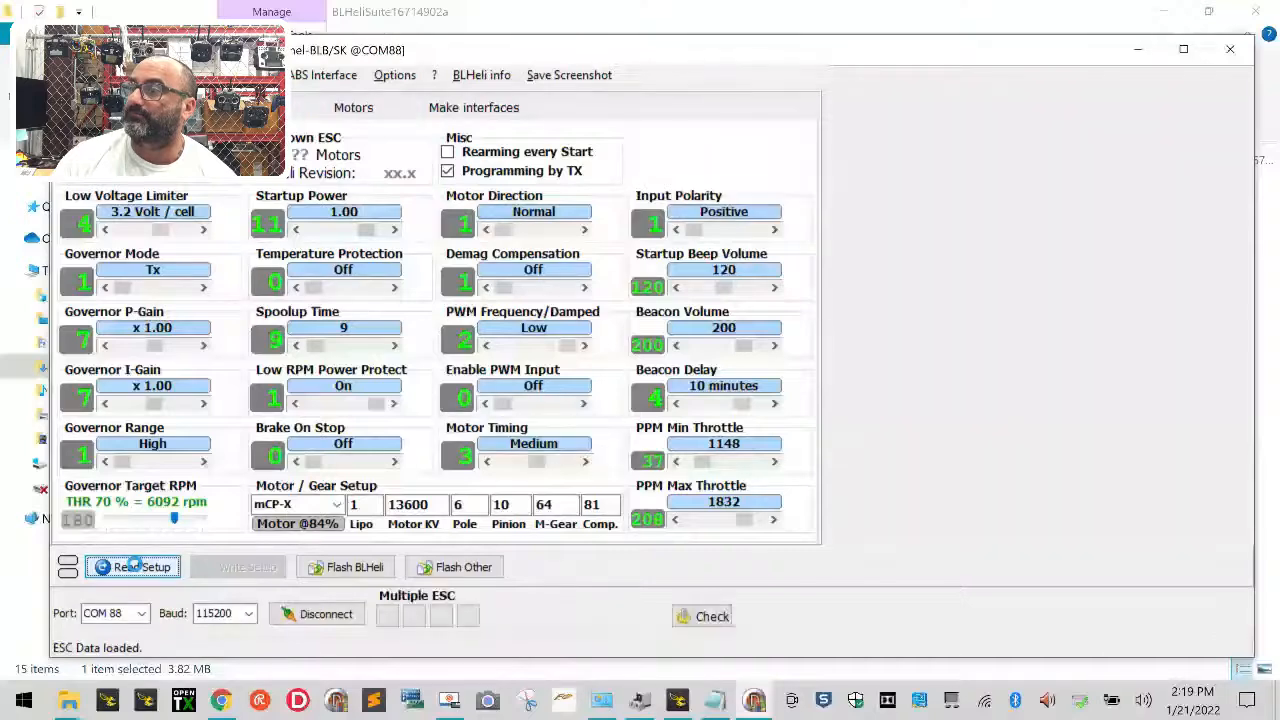
Read the ESC setup, acknowledging the multiple-ESC notice and the ESC#1 connection failure
{"action": "left_click", "coordinate": [132, 568]}
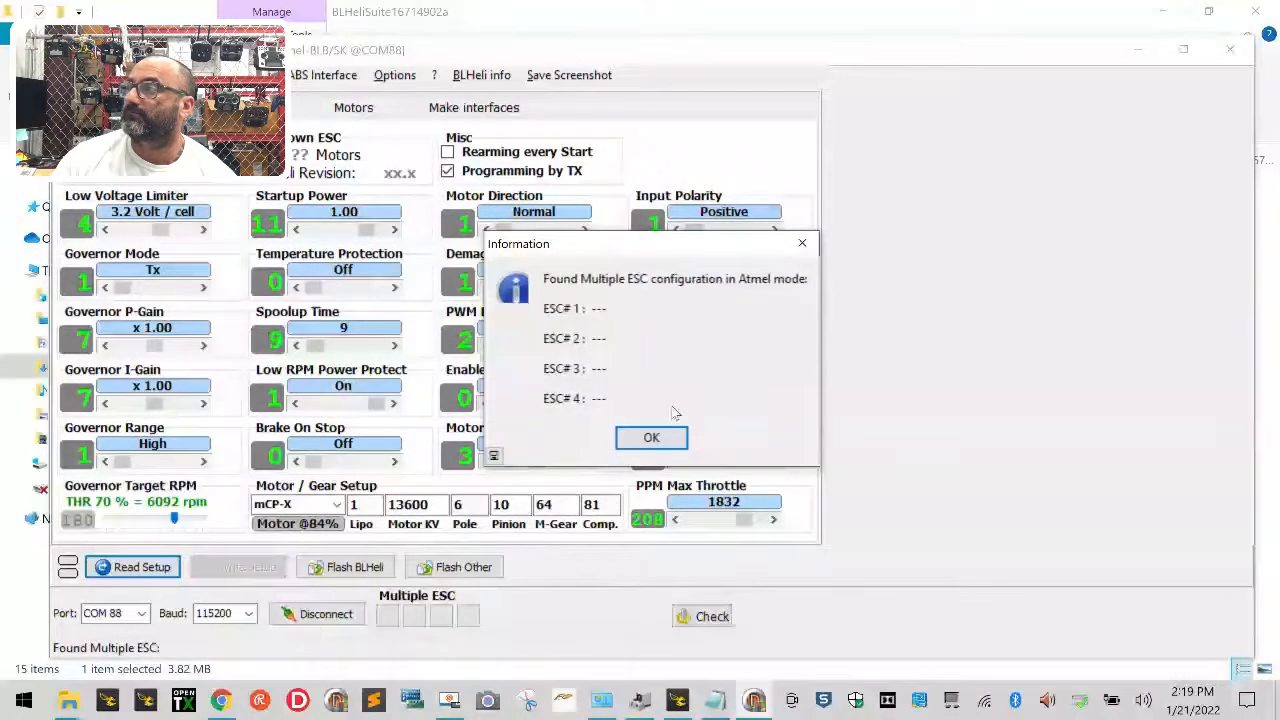
{"action": "left_click", "coordinate": [652, 436]}
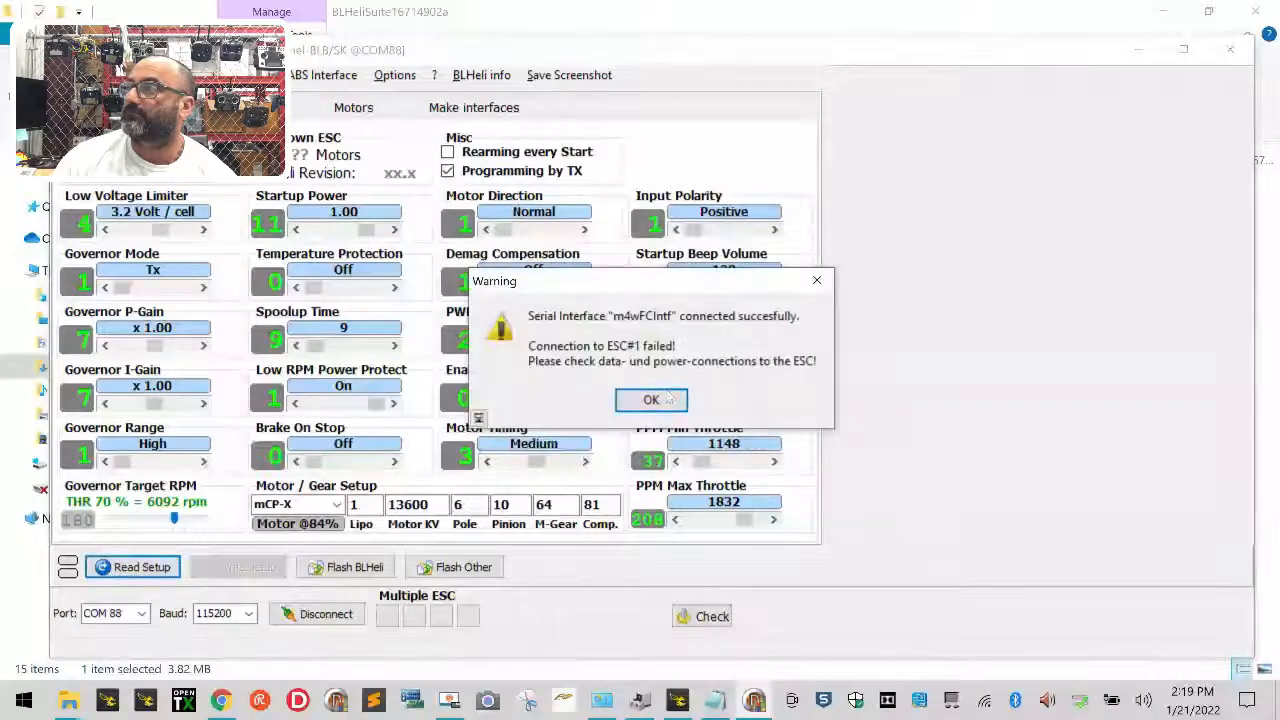
{"action": "left_click", "coordinate": [652, 400]}
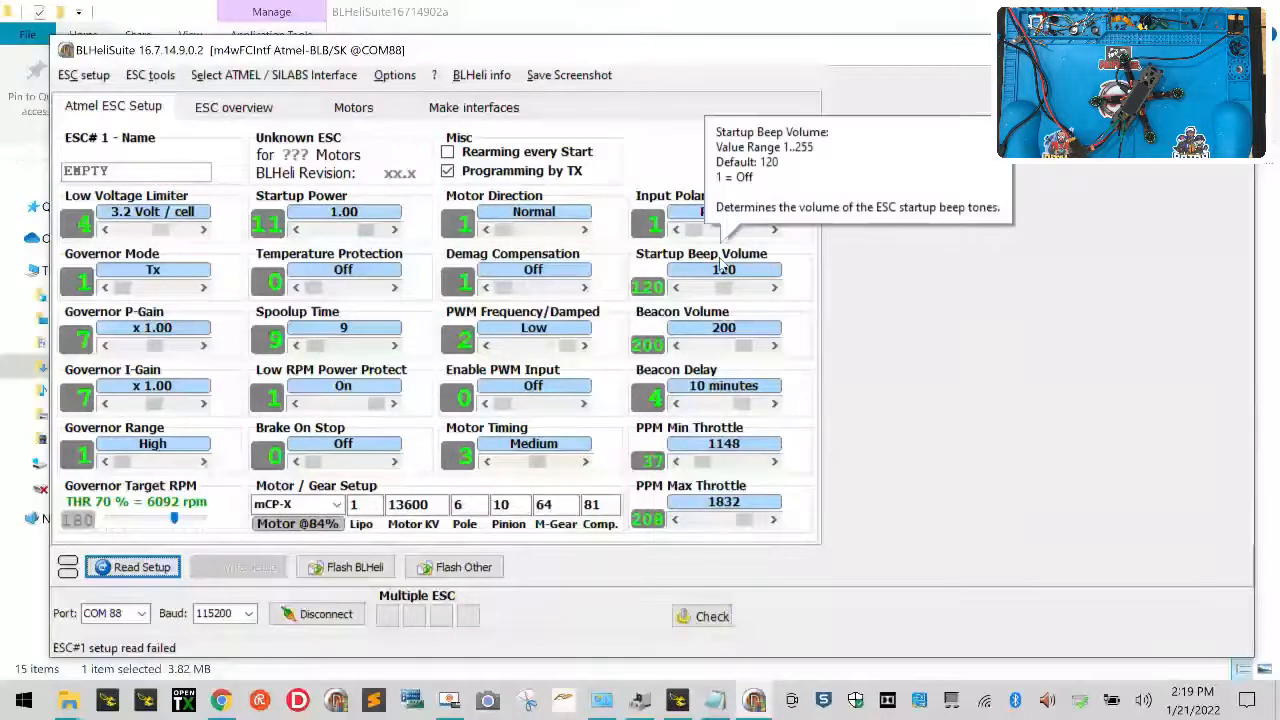
{"action": "mouse_move", "coordinate": [784, 604]}
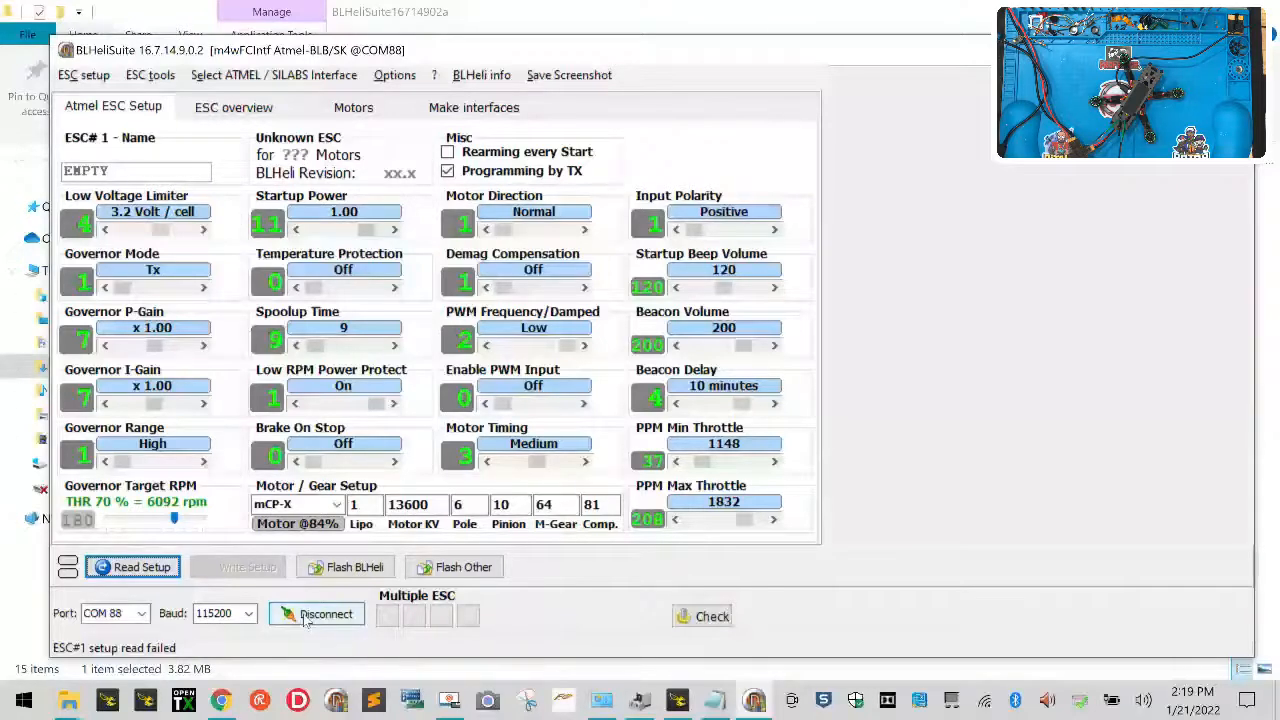
Disconnect from the flight controller on COM 88
{"action": "left_click", "coordinate": [316, 614]}
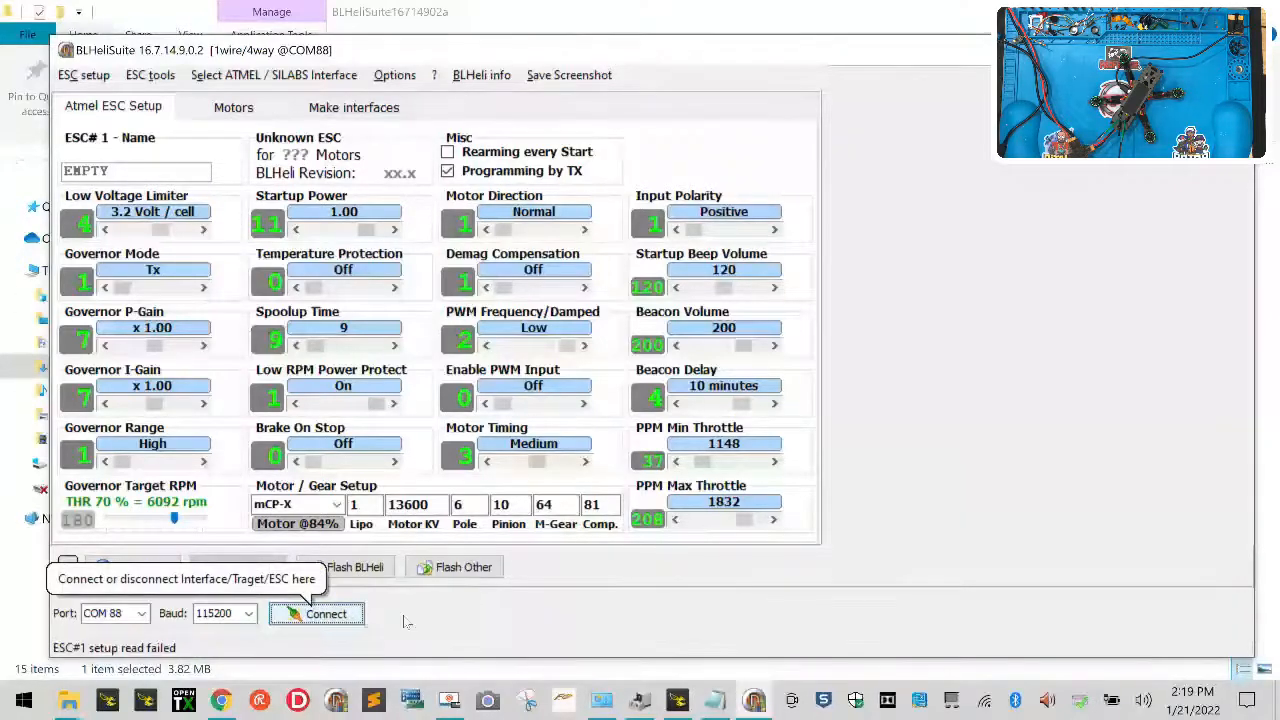
{"action": "mouse_move", "coordinate": [850, 374]}
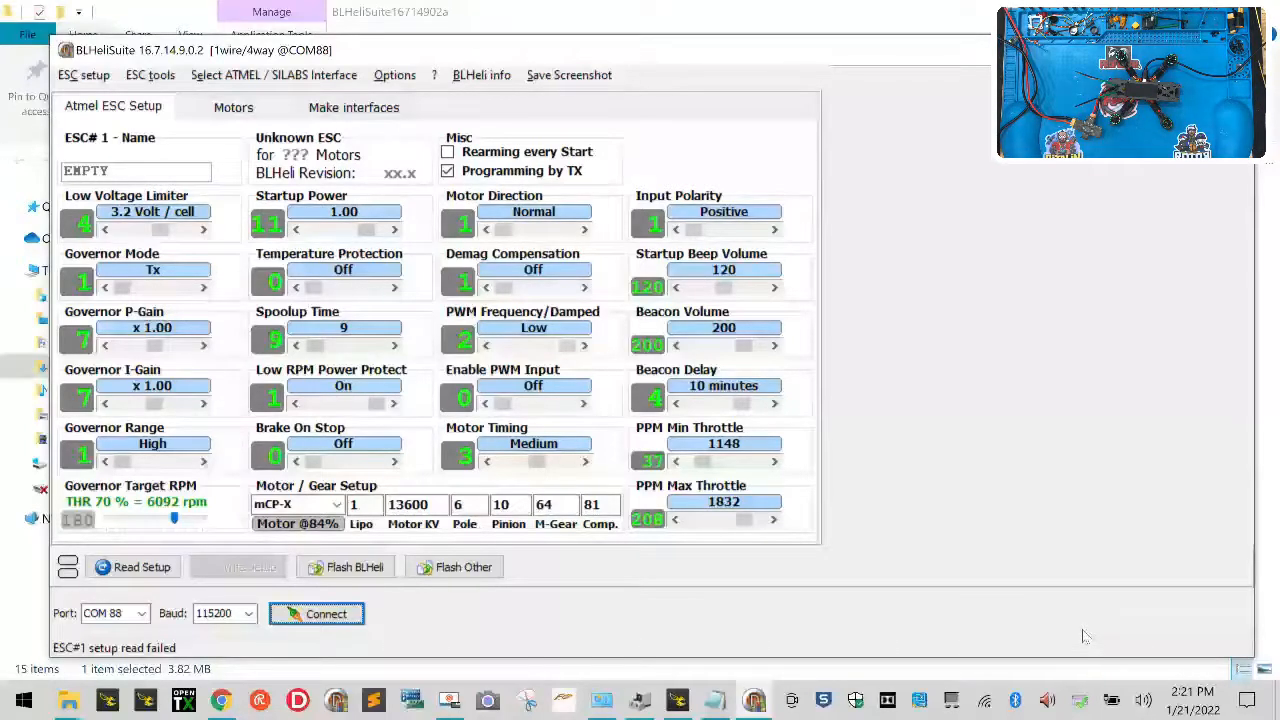
{"action": "mouse_move", "coordinate": [780, 562]}
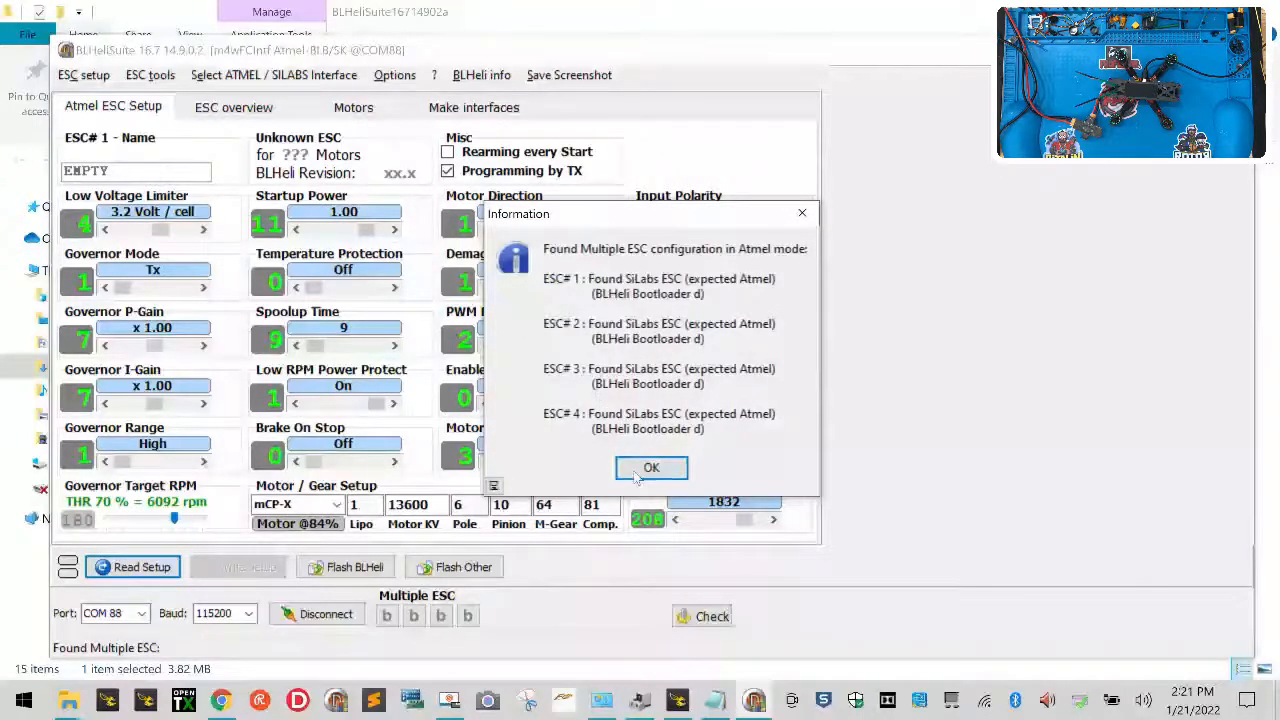
Acknowledge the Atmel notice, the four SiLabs ESCs found and ESC#1's settings read, then restore BLHeliSuite
{"action": "left_click", "coordinate": [650, 468]}
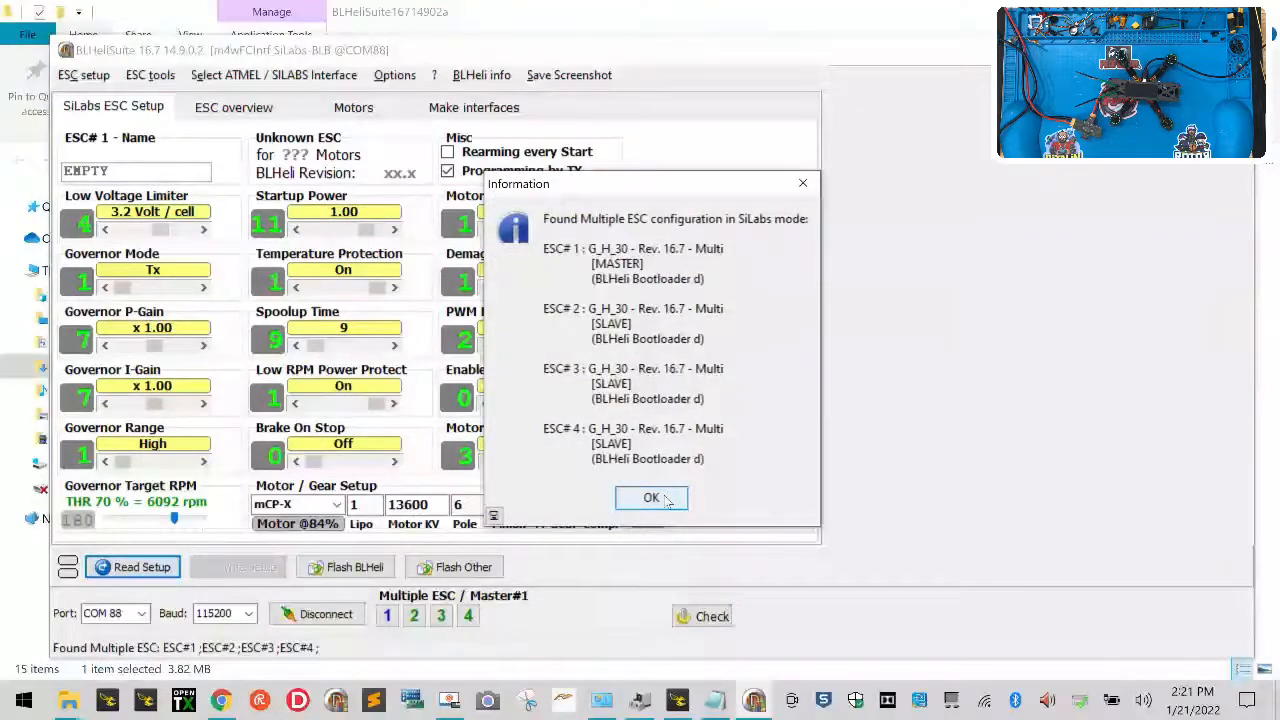
{"action": "left_click", "coordinate": [652, 498]}
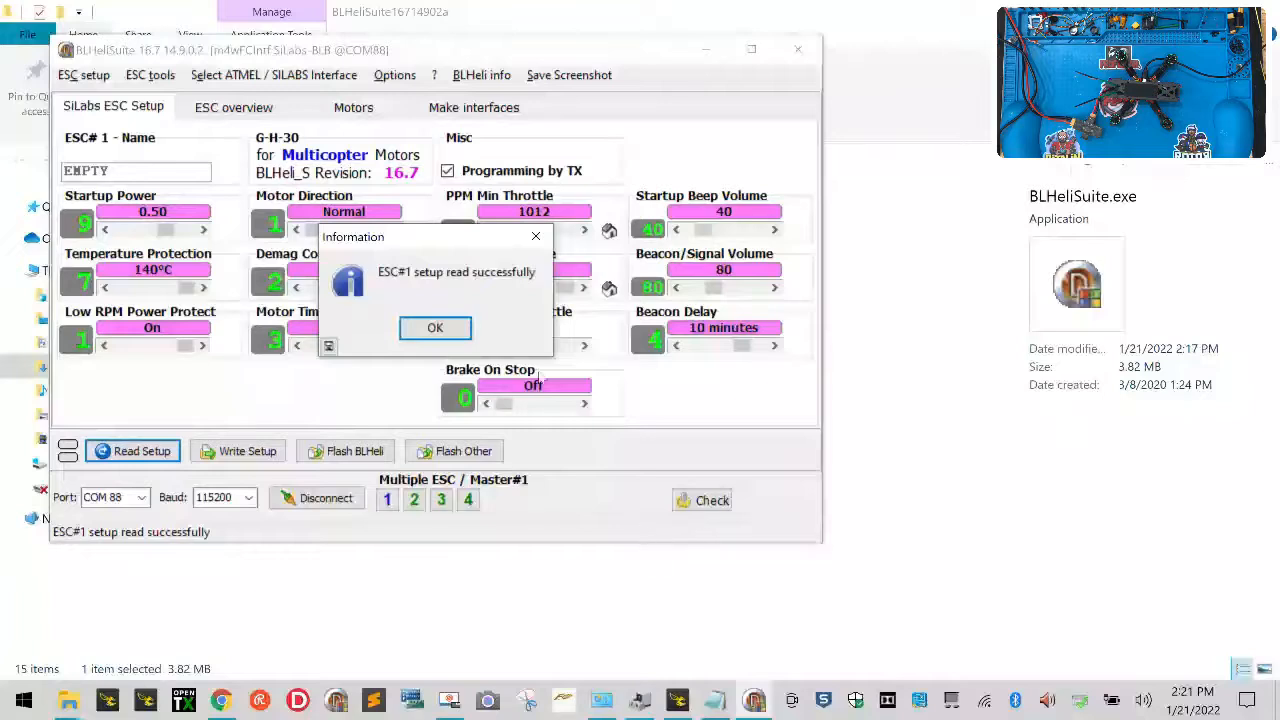
{"action": "left_click", "coordinate": [436, 328]}
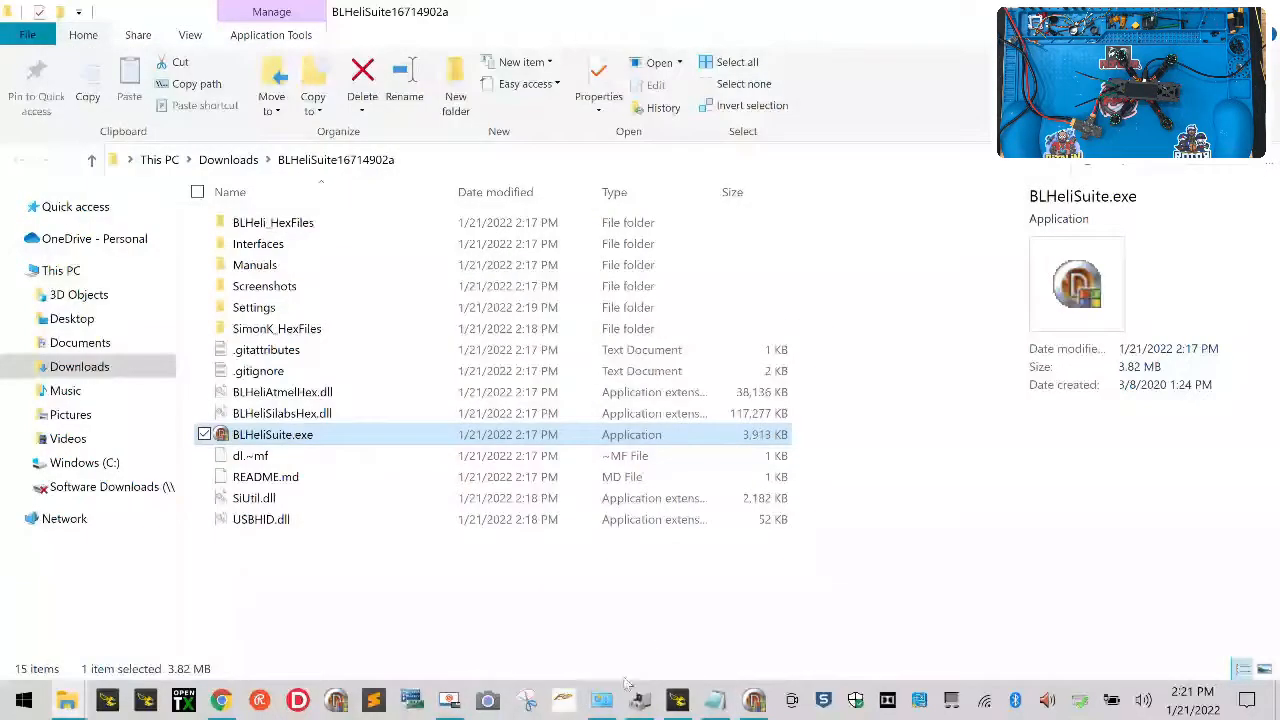
{"action": "double_click", "coordinate": [272, 434]}
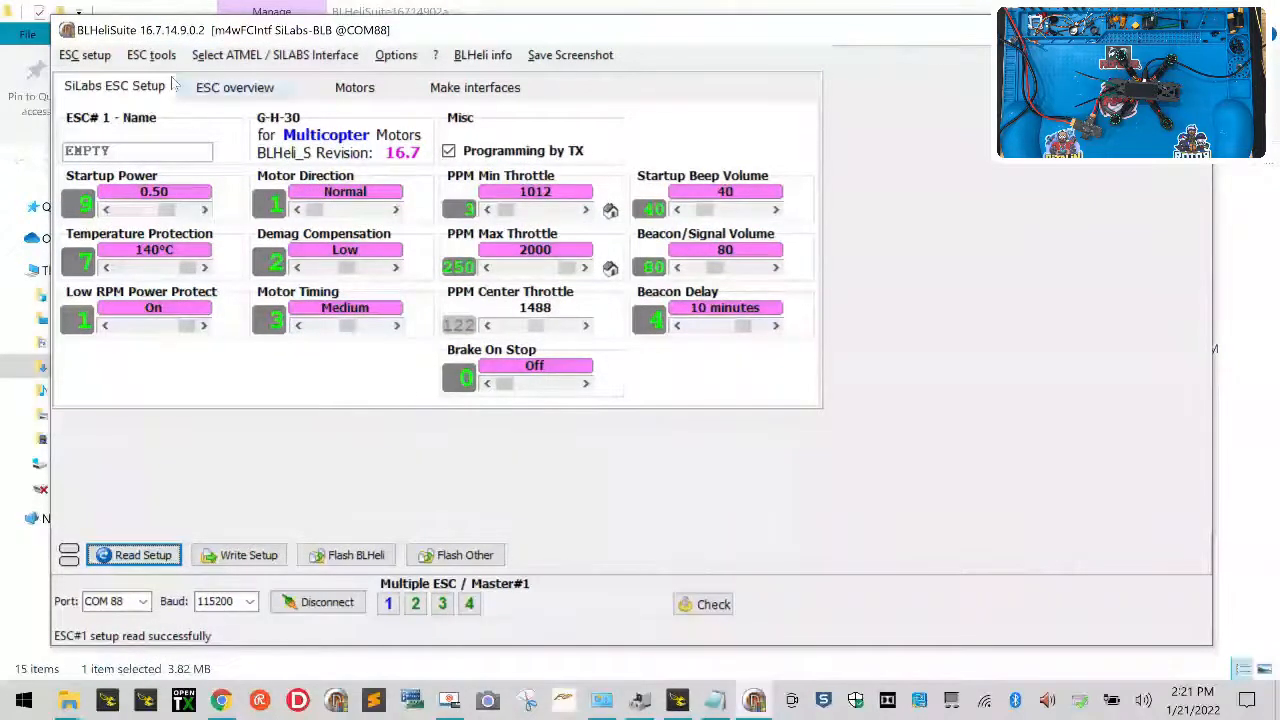
{"action": "mouse_move", "coordinate": [350, 350]}
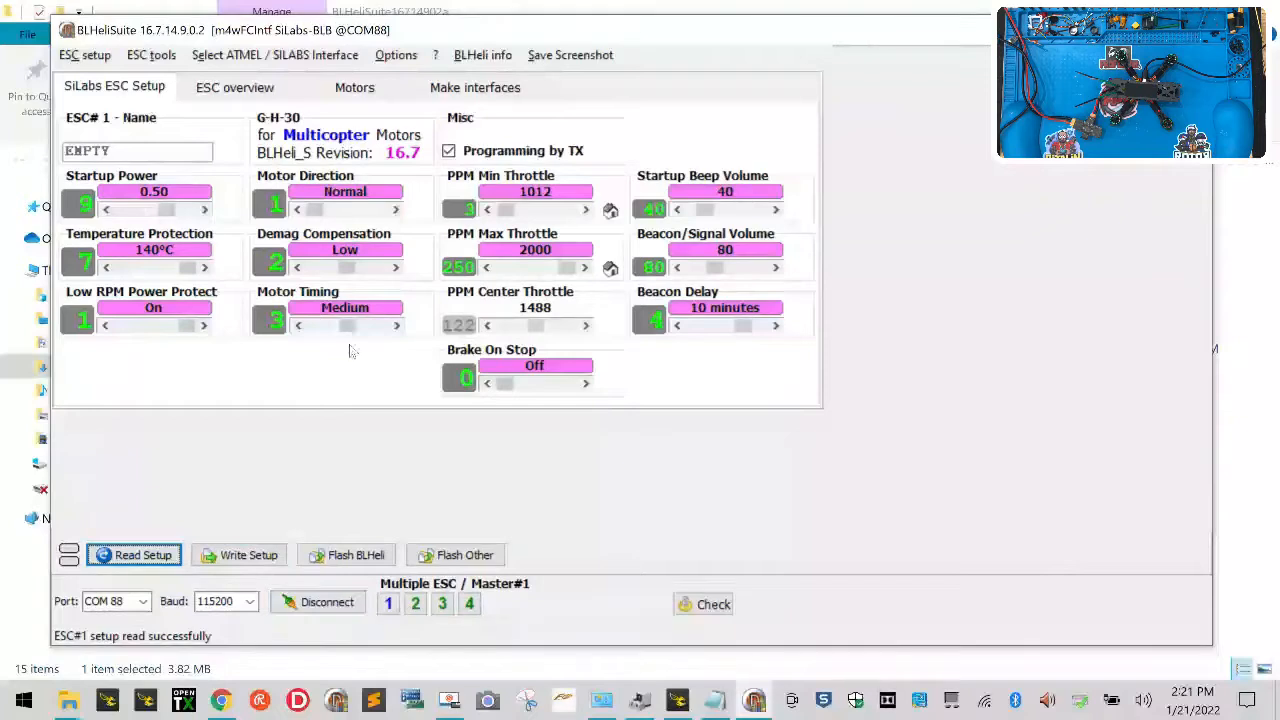
{"action": "mouse_move", "coordinate": [400, 630]}
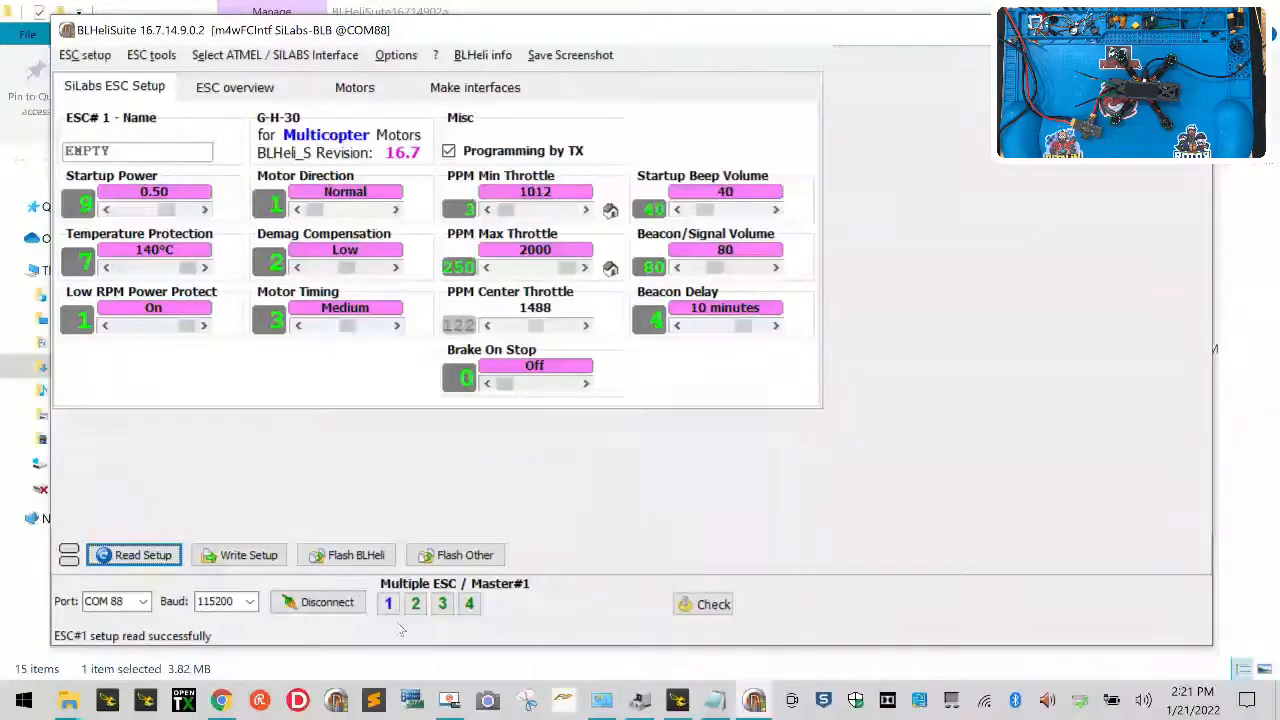
{"action": "mouse_move", "coordinate": [356, 556]}
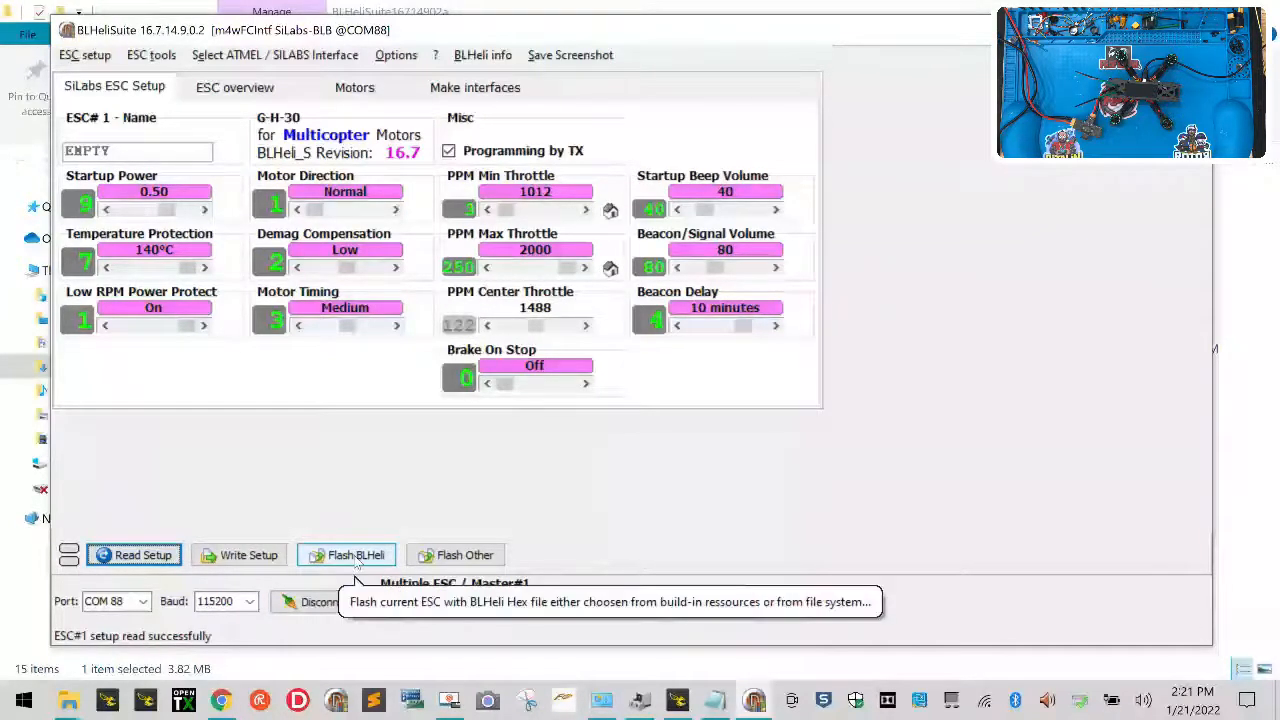
Flash ESC#1 with the Rev 16.7 G-H-30 MULTI firmware and acknowledge the flash report
{"action": "left_click", "coordinate": [356, 556]}
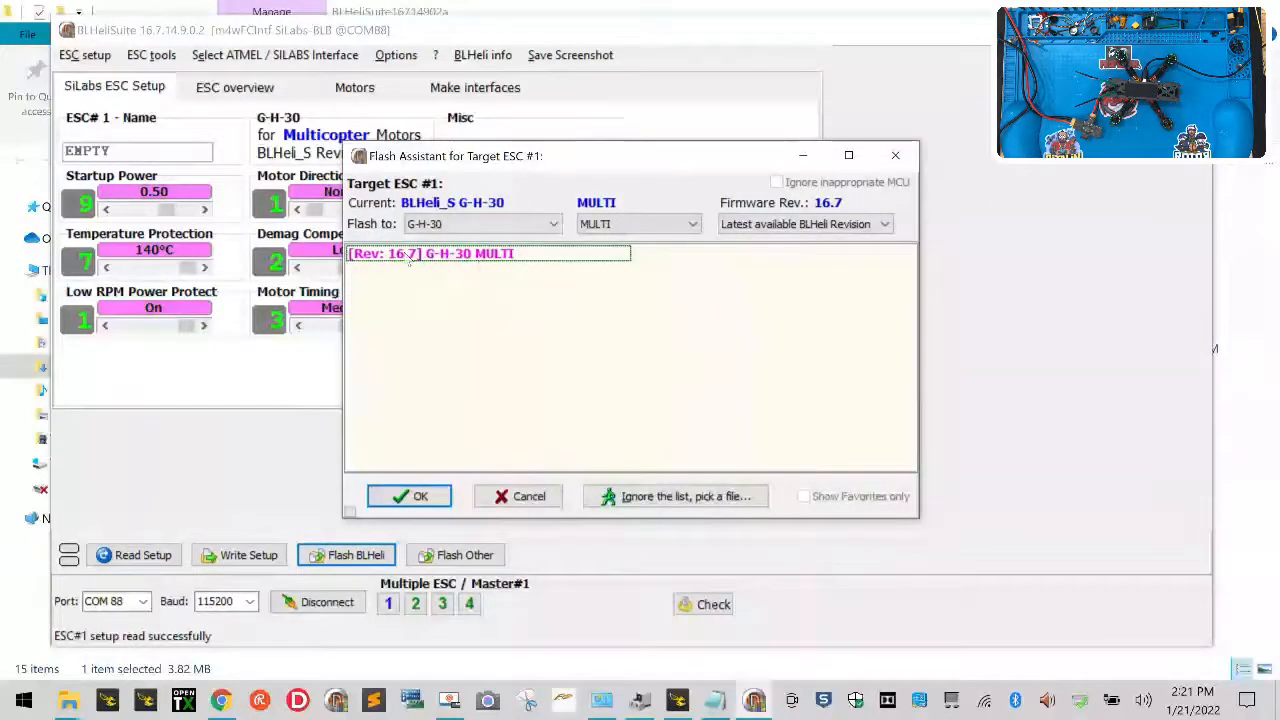
{"action": "left_click", "coordinate": [488, 252]}
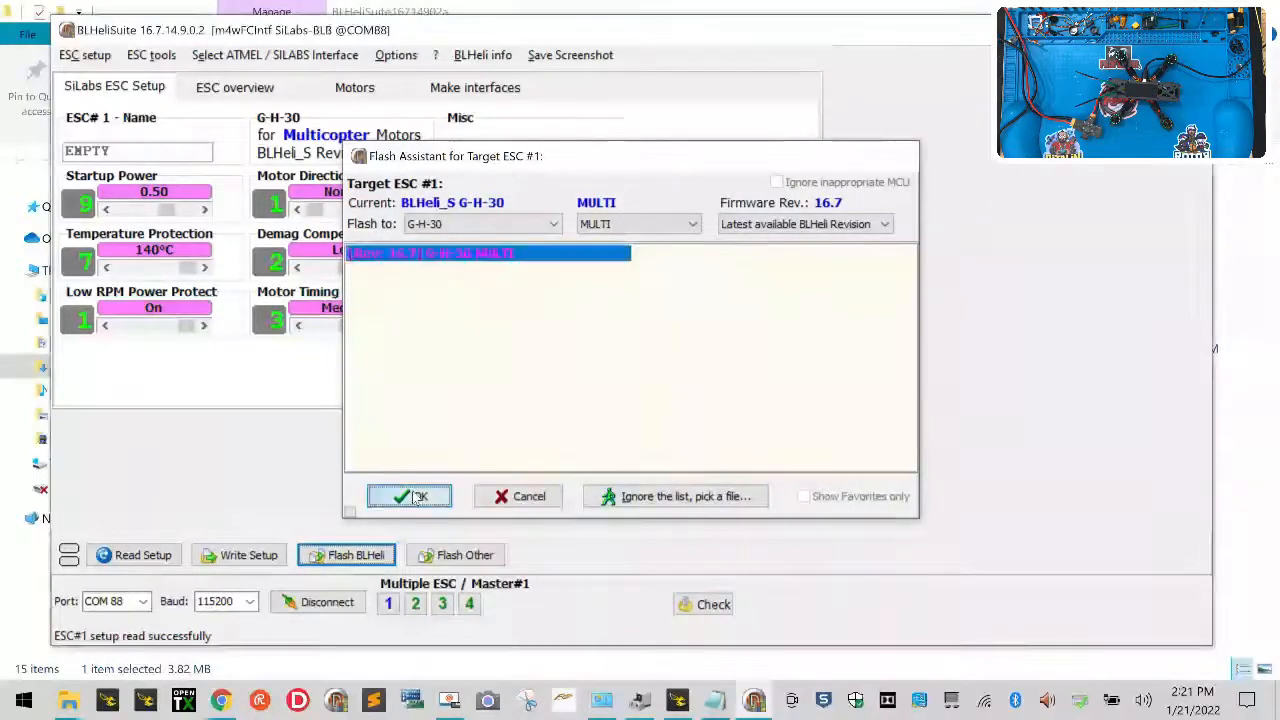
{"action": "left_click", "coordinate": [408, 496]}
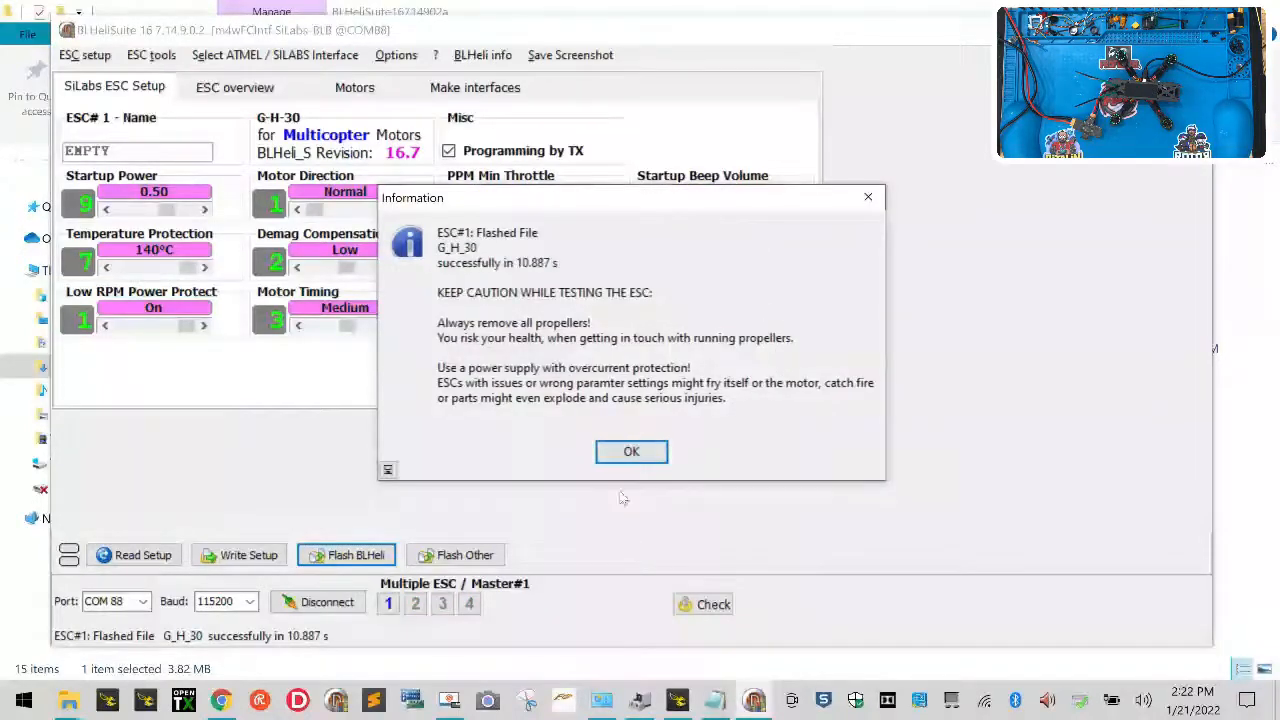
{"action": "left_click", "coordinate": [632, 452]}
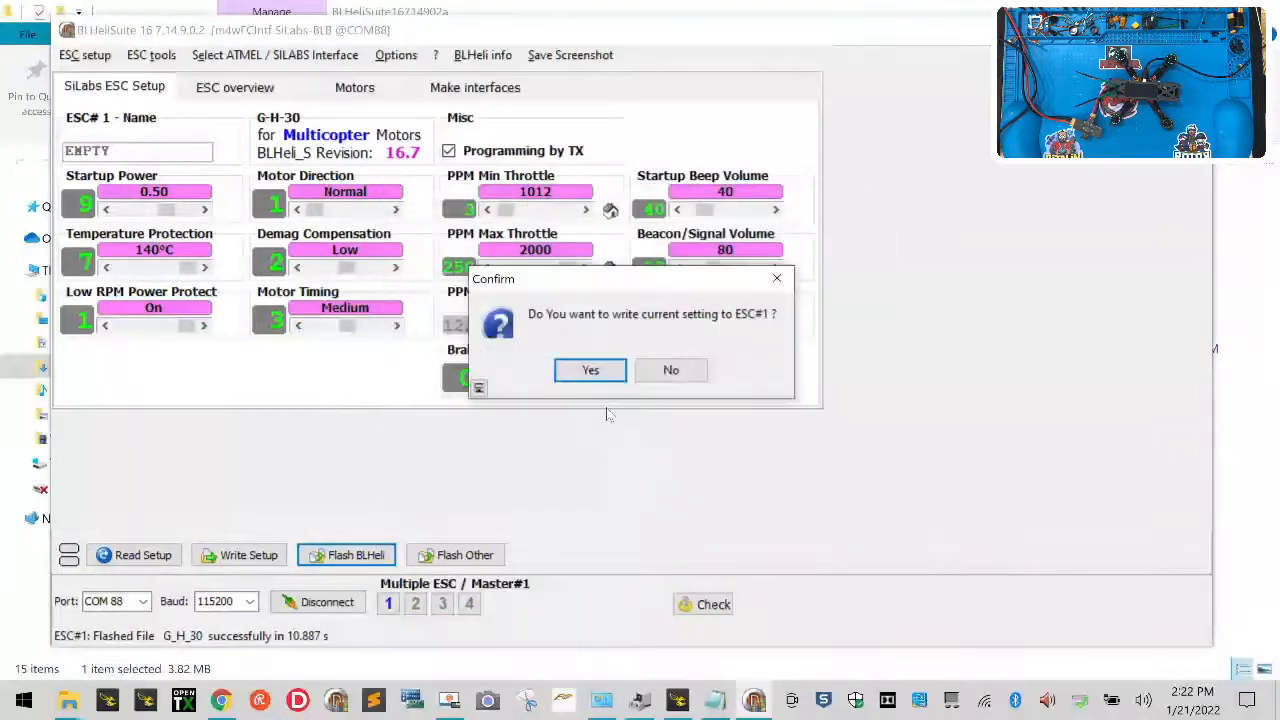
Write ESC#1's settings back, then flash ESC#2 with G_H_30 BLHeli 16.7 and acknowledge the report
{"action": "left_click", "coordinate": [590, 370]}
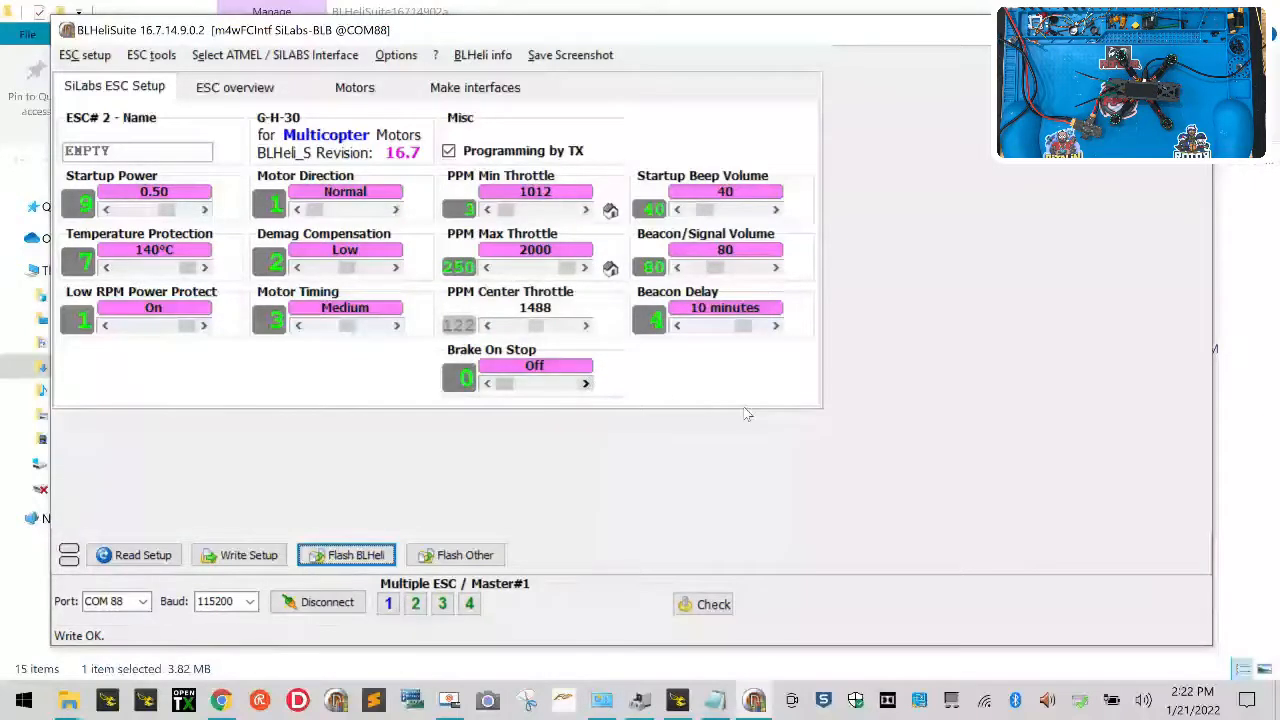
{"action": "left_click", "coordinate": [346, 556]}
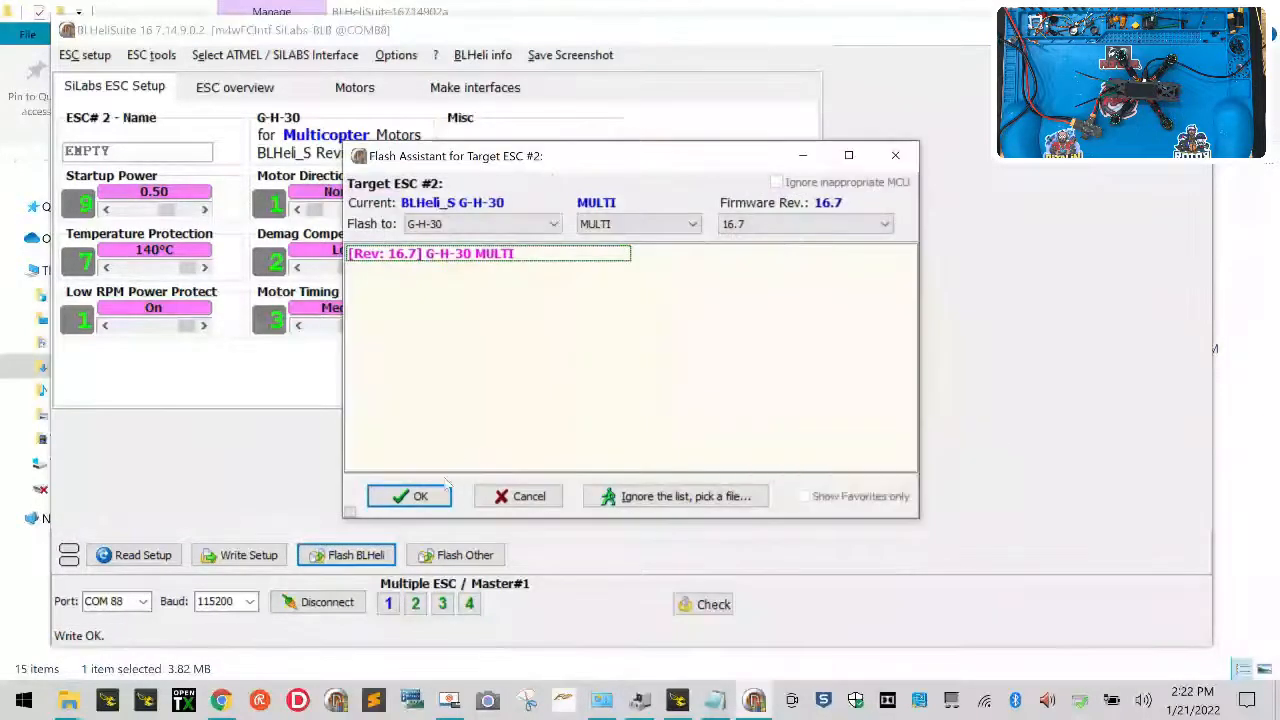
{"action": "left_click", "coordinate": [408, 496]}
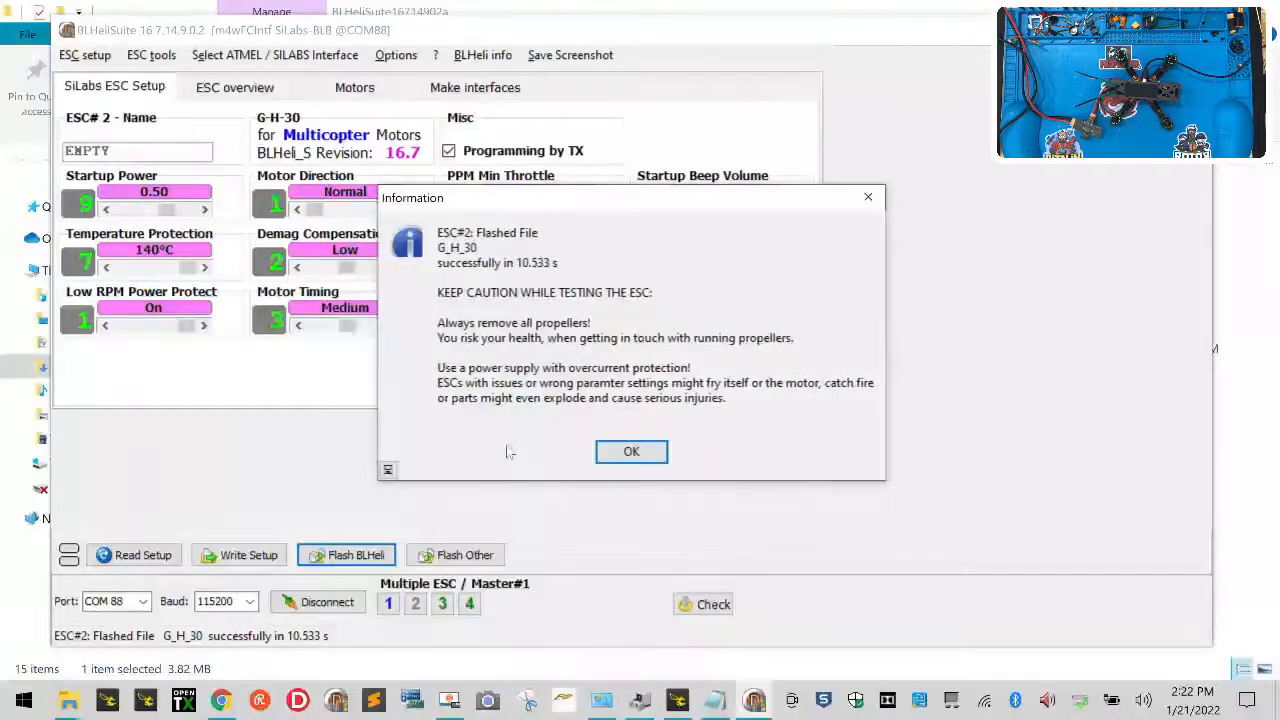
{"action": "left_click", "coordinate": [632, 452]}
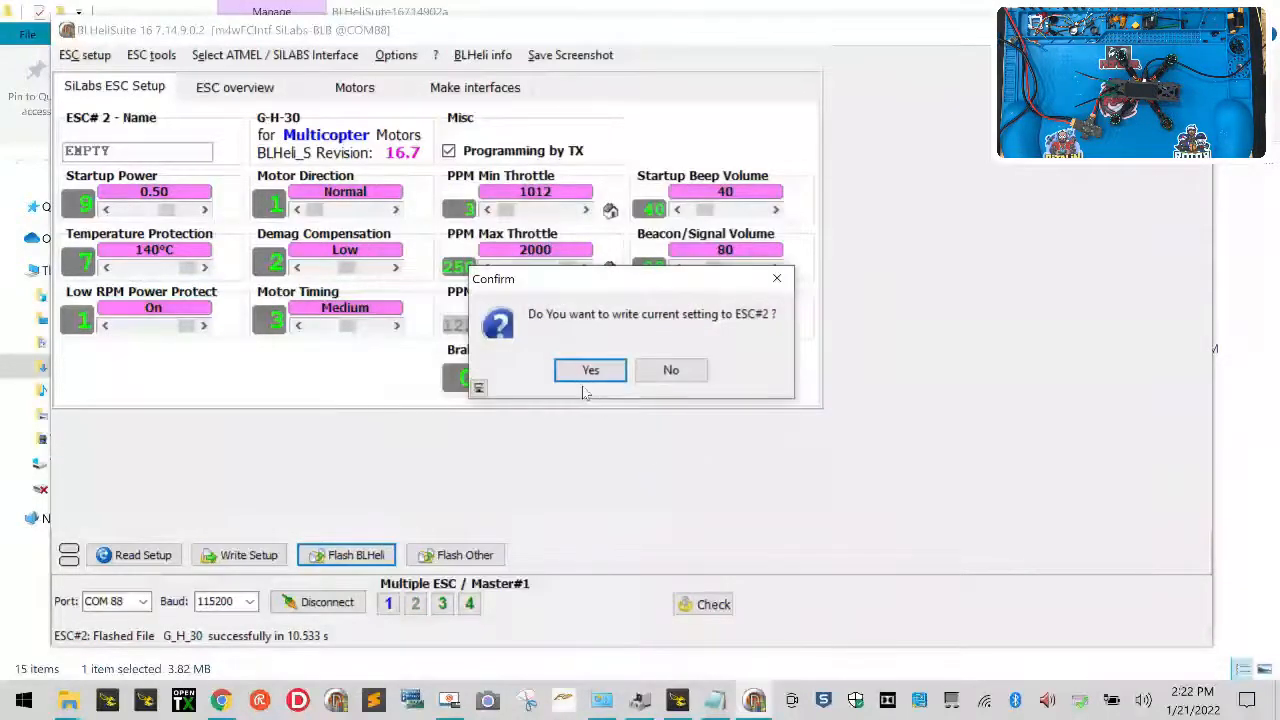
Write ESC#2's settings back, then reflash ESC#3 with the same 16.7 revision and acknowledge the report
{"action": "left_click", "coordinate": [590, 370]}
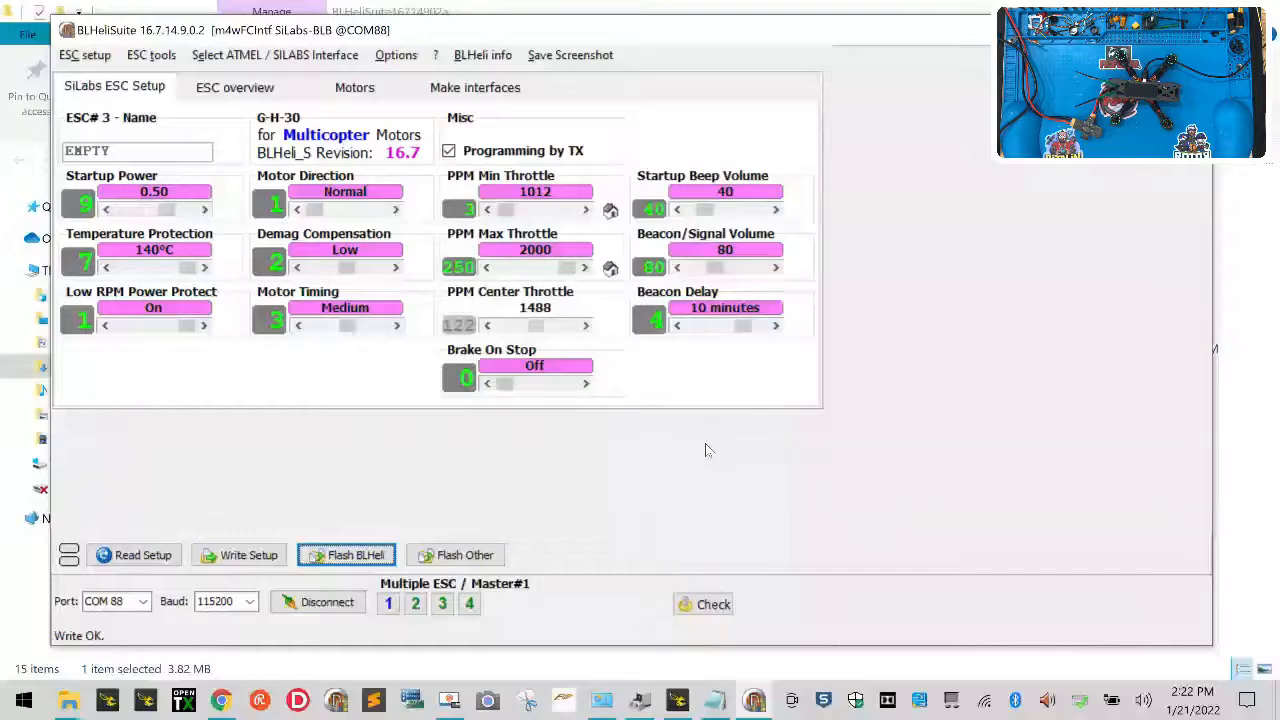
{"action": "left_click", "coordinate": [346, 556]}
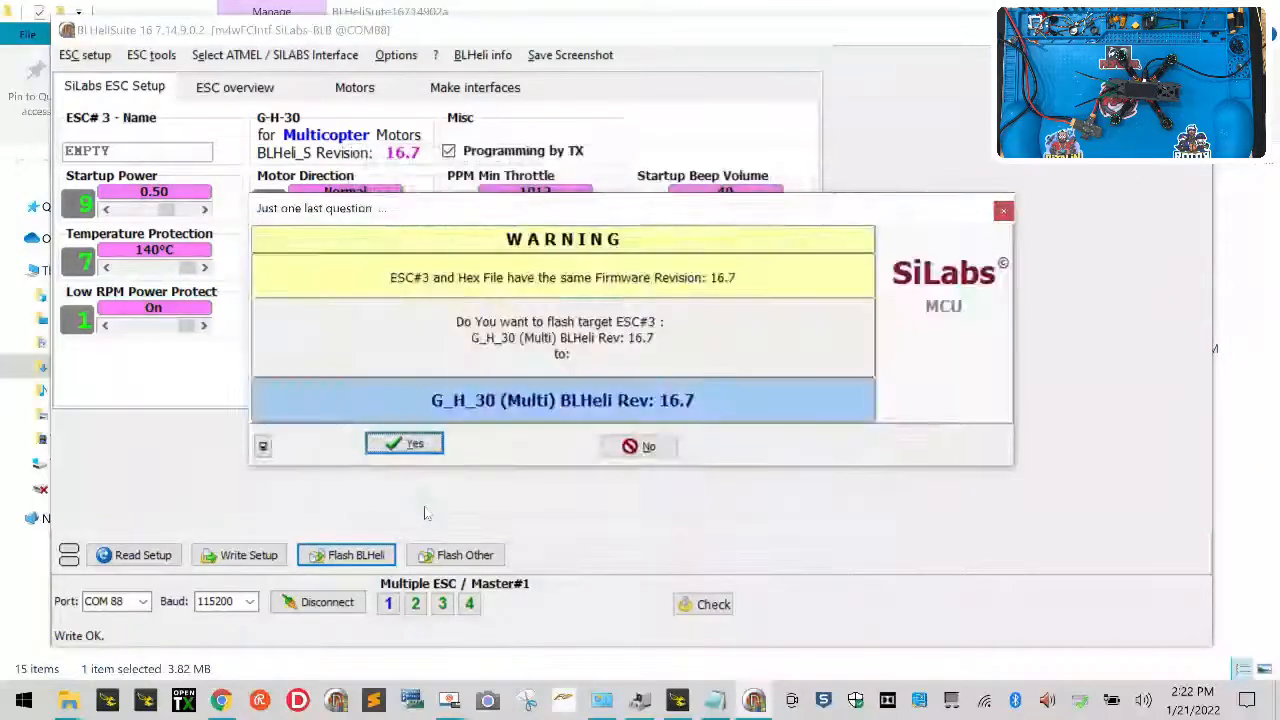
{"action": "left_click", "coordinate": [404, 444]}
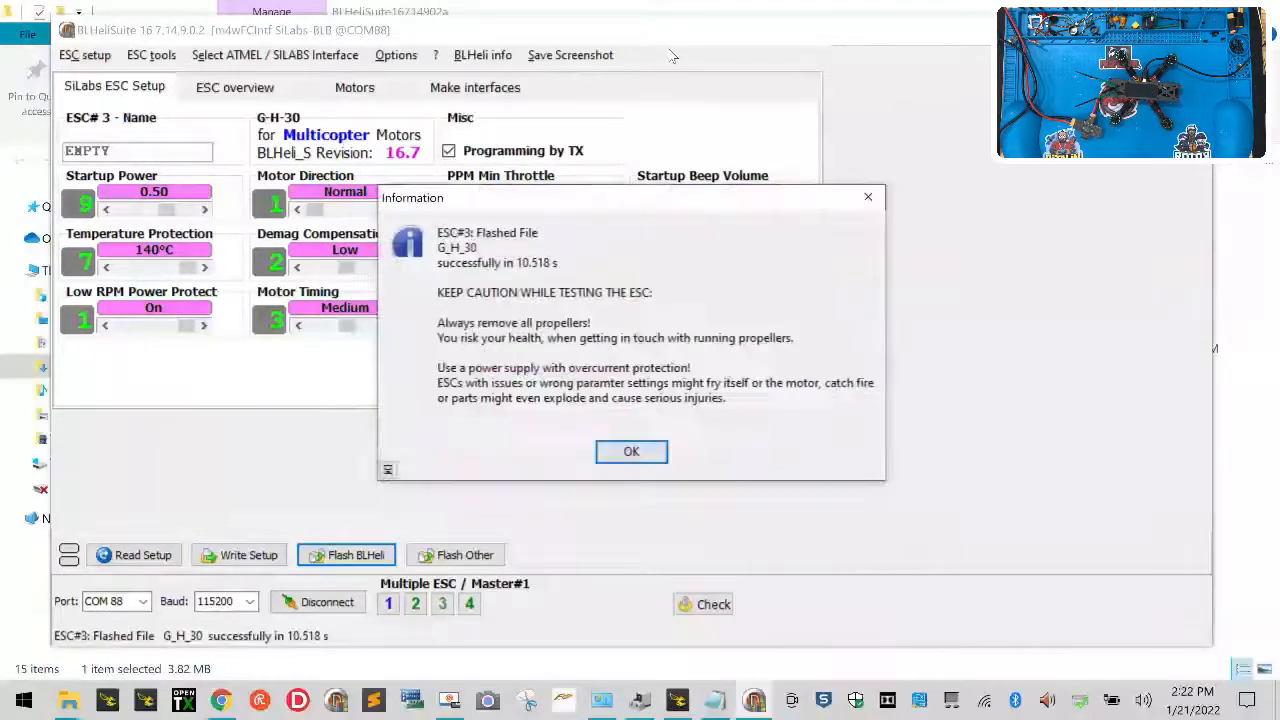
{"action": "left_click", "coordinate": [632, 452]}
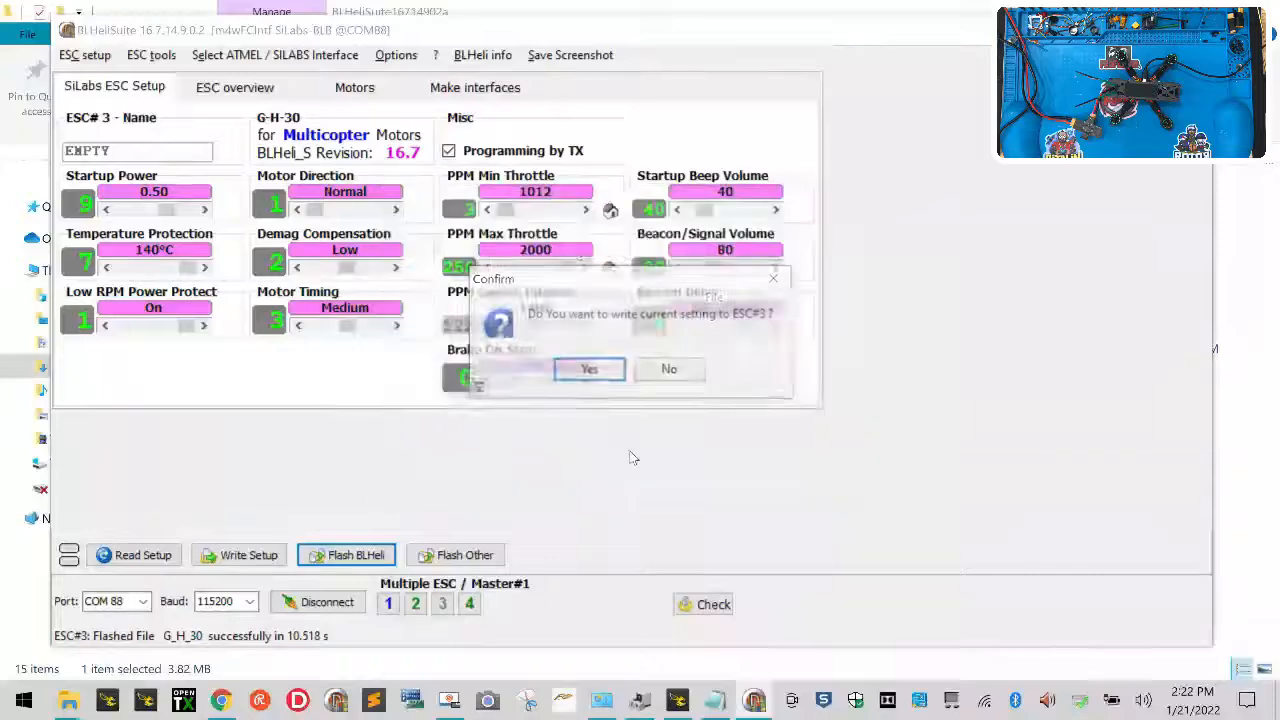
Write ESC#3's settings back, then flash ESC#4 with G-H-30 MULTI 16.7 and acknowledge the report
{"action": "left_click", "coordinate": [588, 368]}
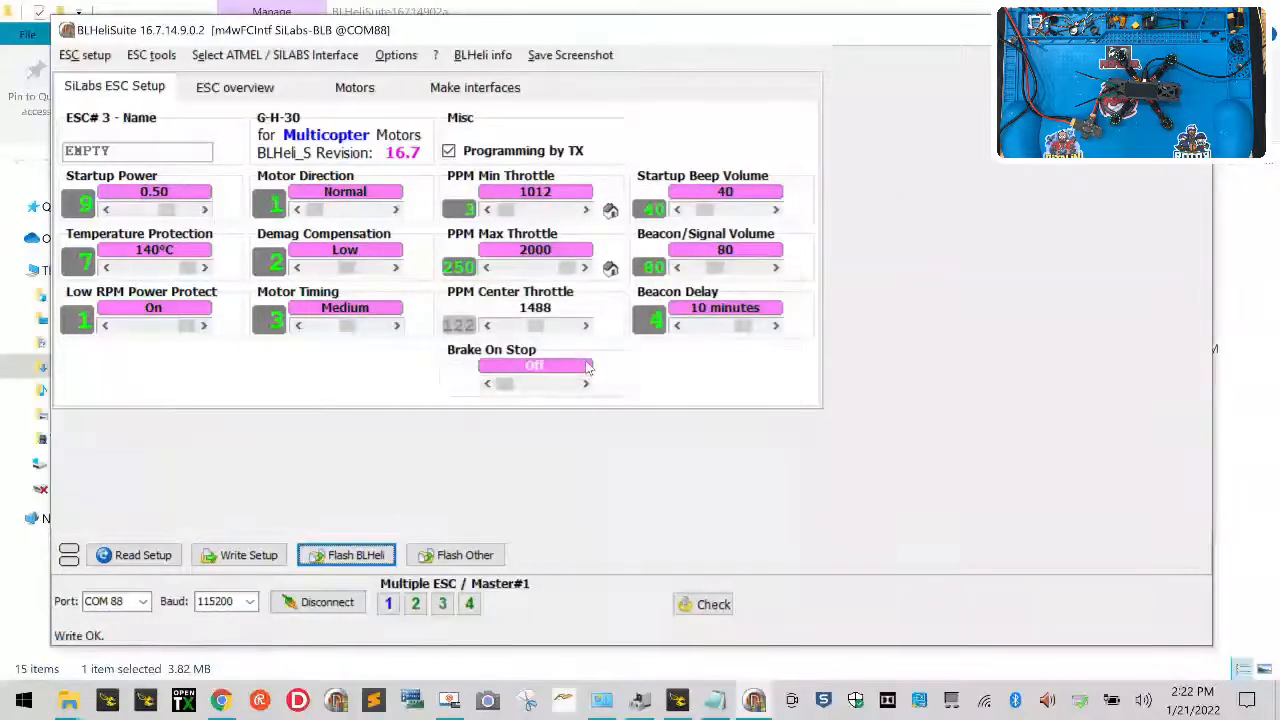
{"action": "left_click", "coordinate": [346, 556]}
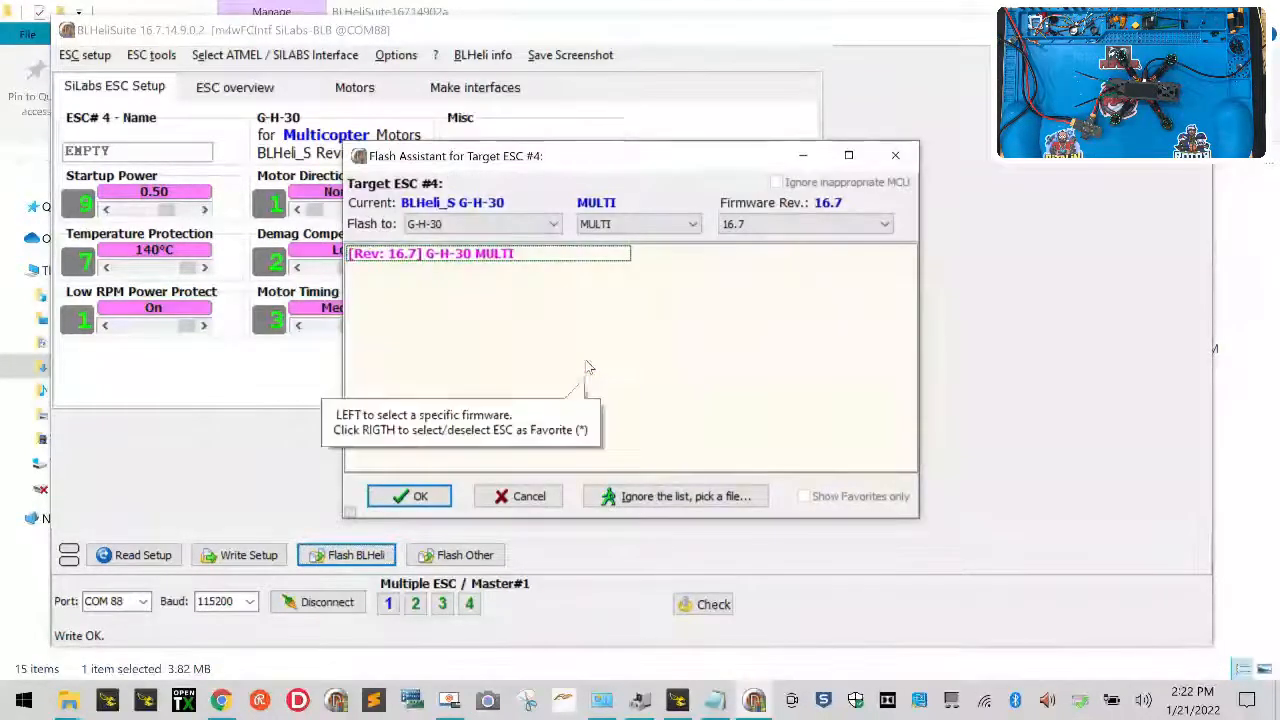
{"action": "left_click", "coordinate": [408, 496]}
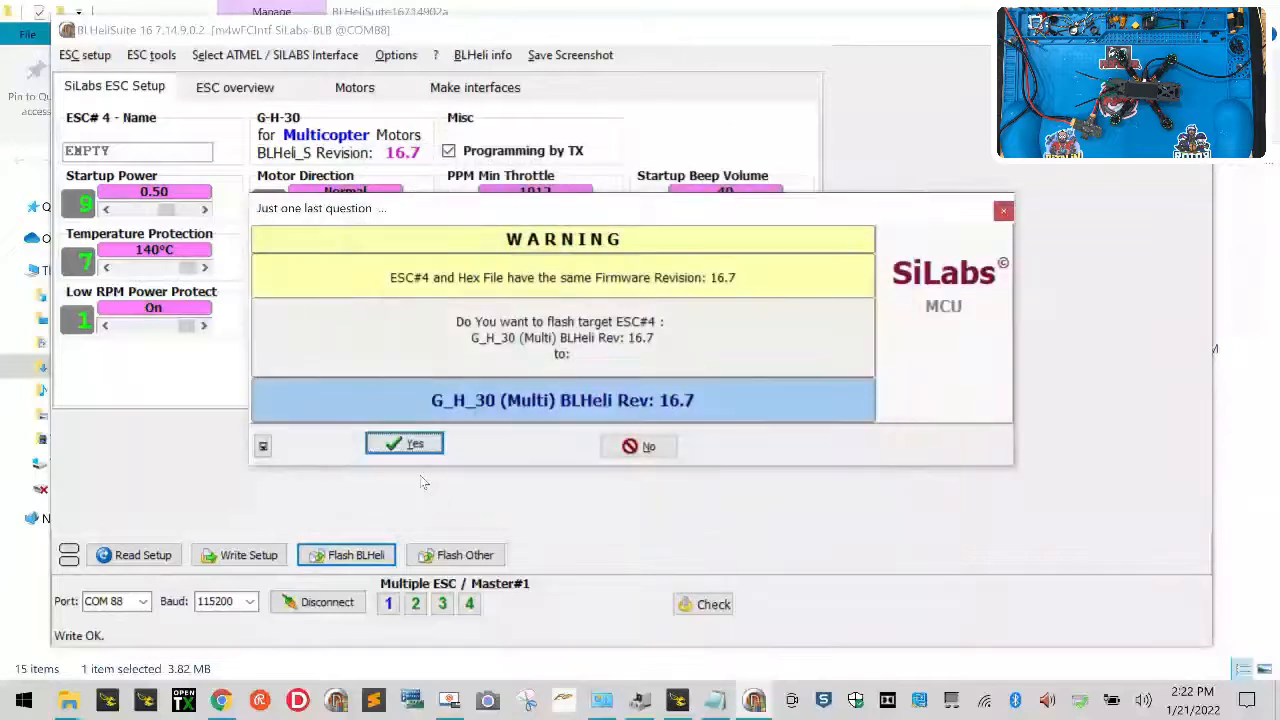
{"action": "left_click", "coordinate": [404, 444]}
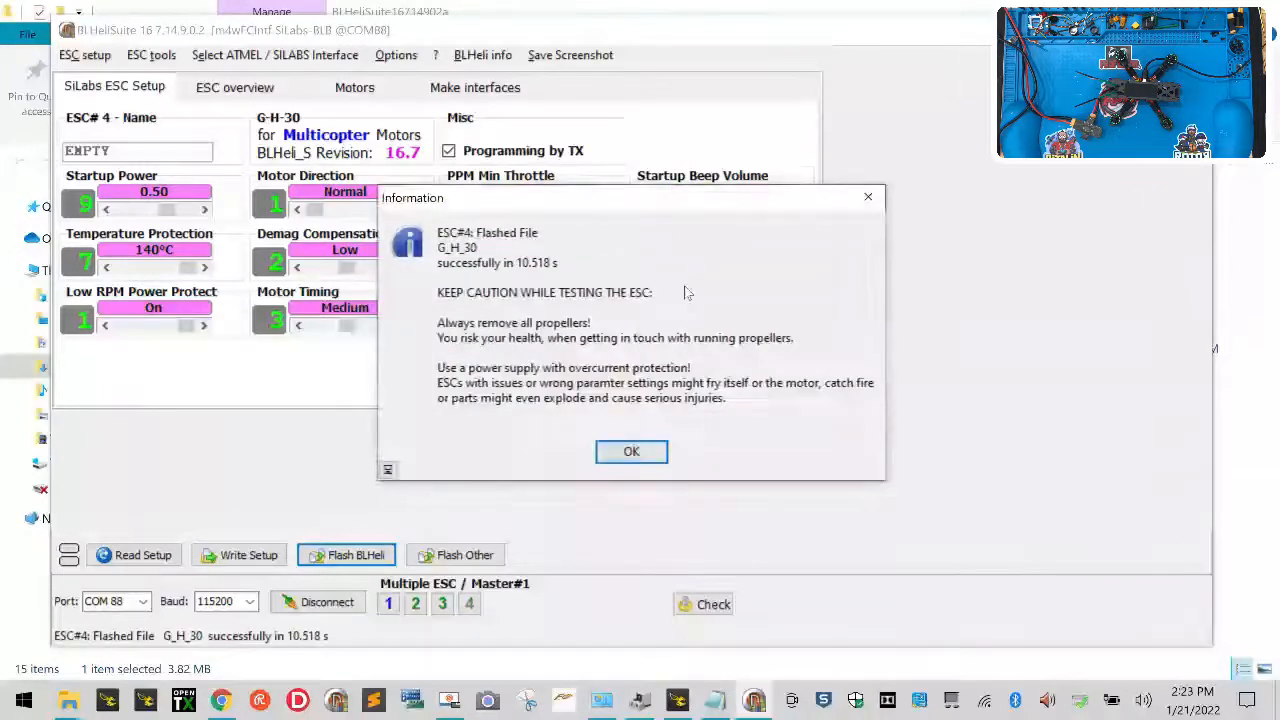
{"action": "left_click", "coordinate": [632, 452]}
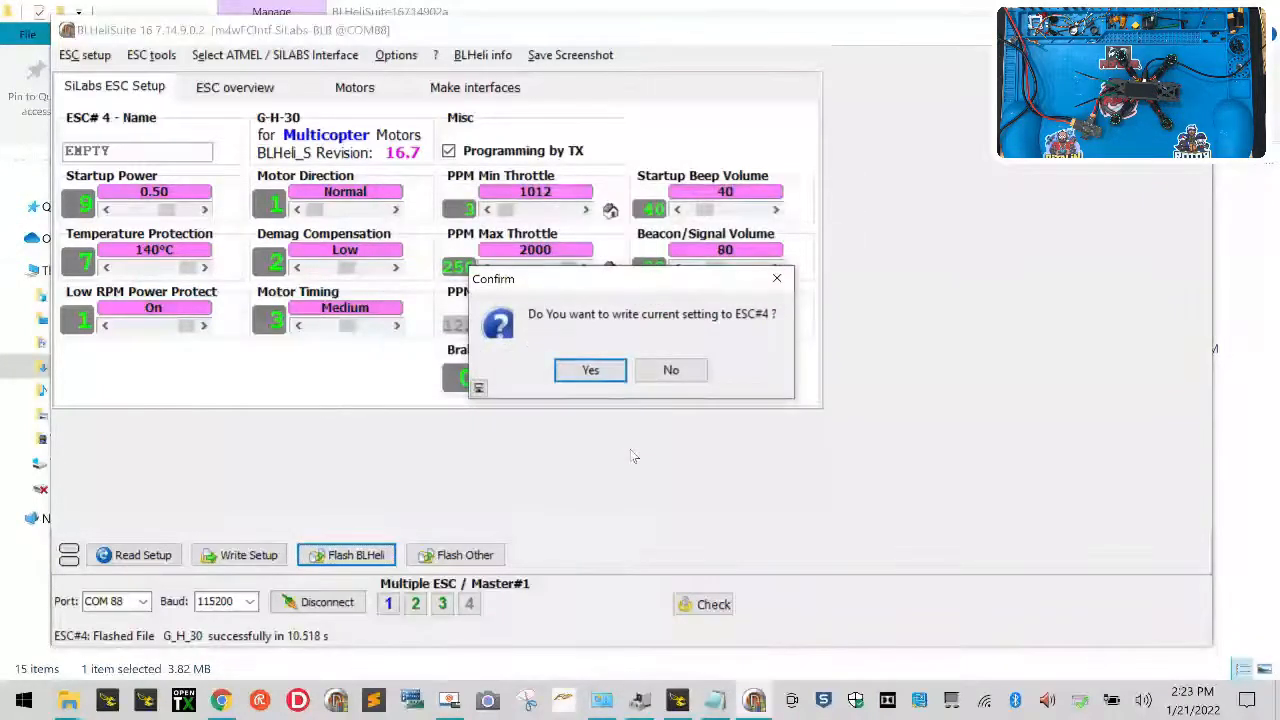
Write ESC#4's settings back and read the setup from all ESCs again
{"action": "left_click", "coordinate": [588, 370]}
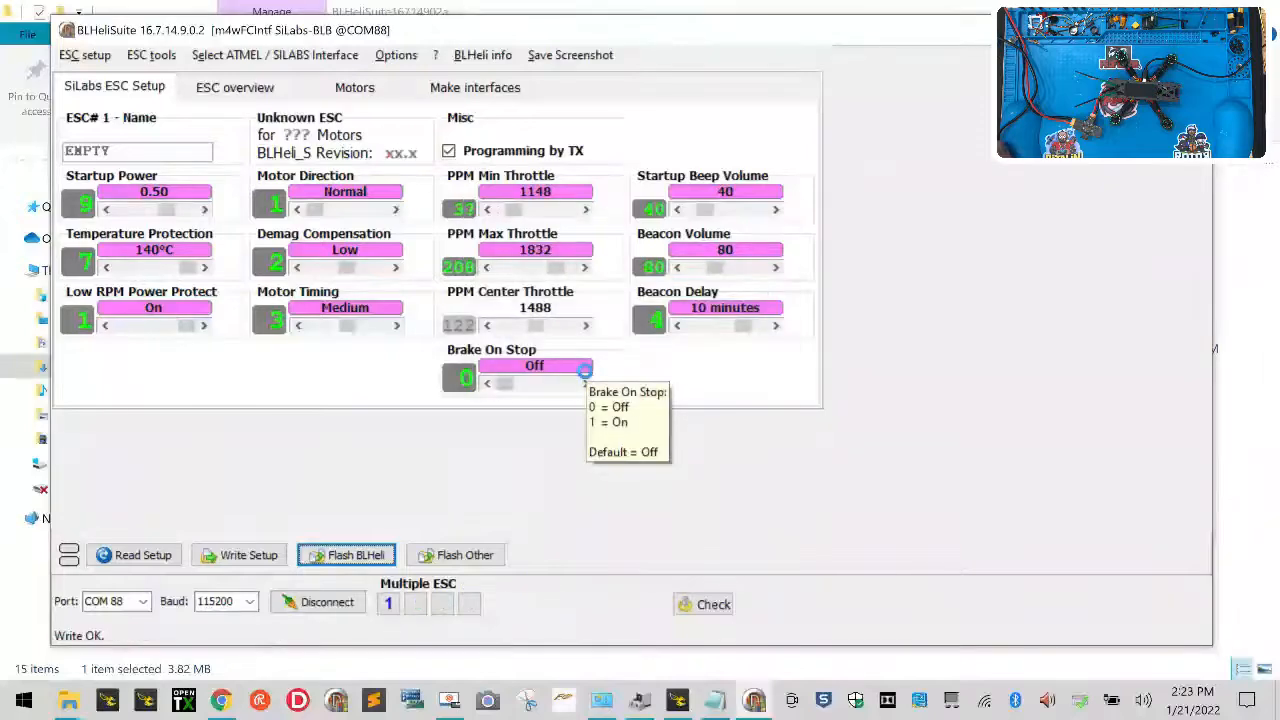
{"action": "left_click", "coordinate": [144, 556]}
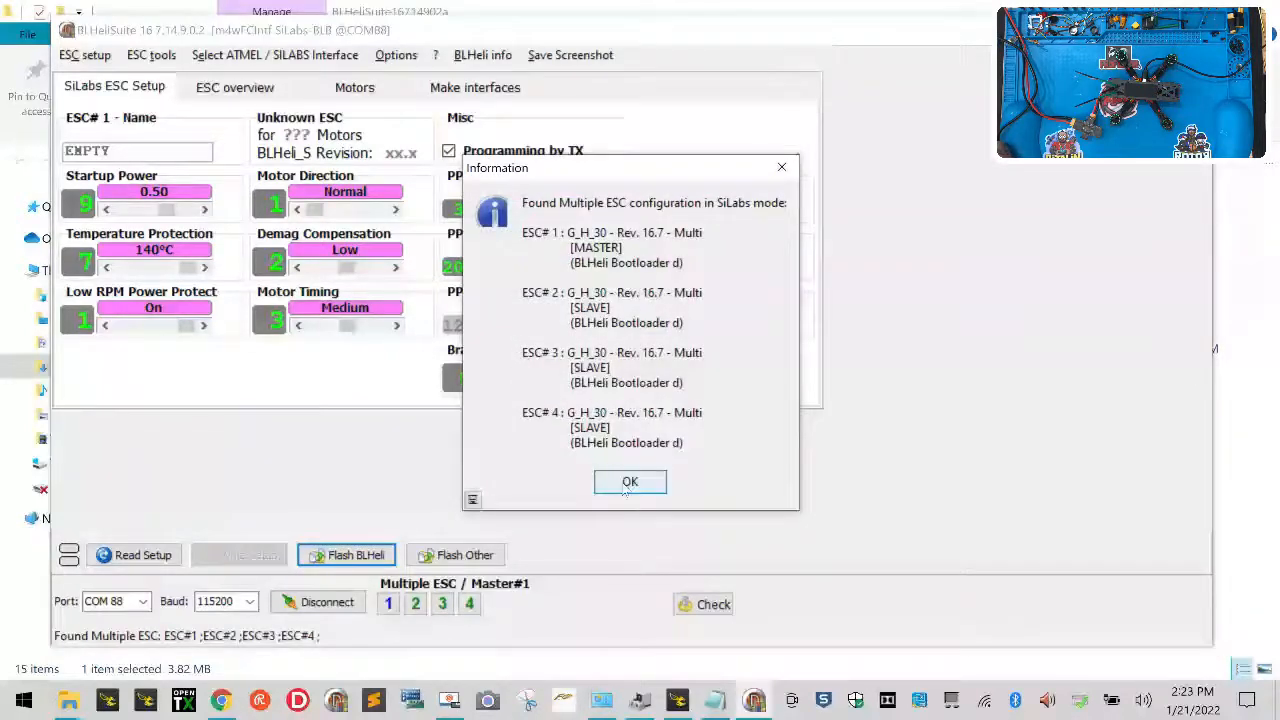
Acknowledge the four detected 16.7 ESCs and disconnect from them on COM 88
{"action": "left_click", "coordinate": [630, 480]}
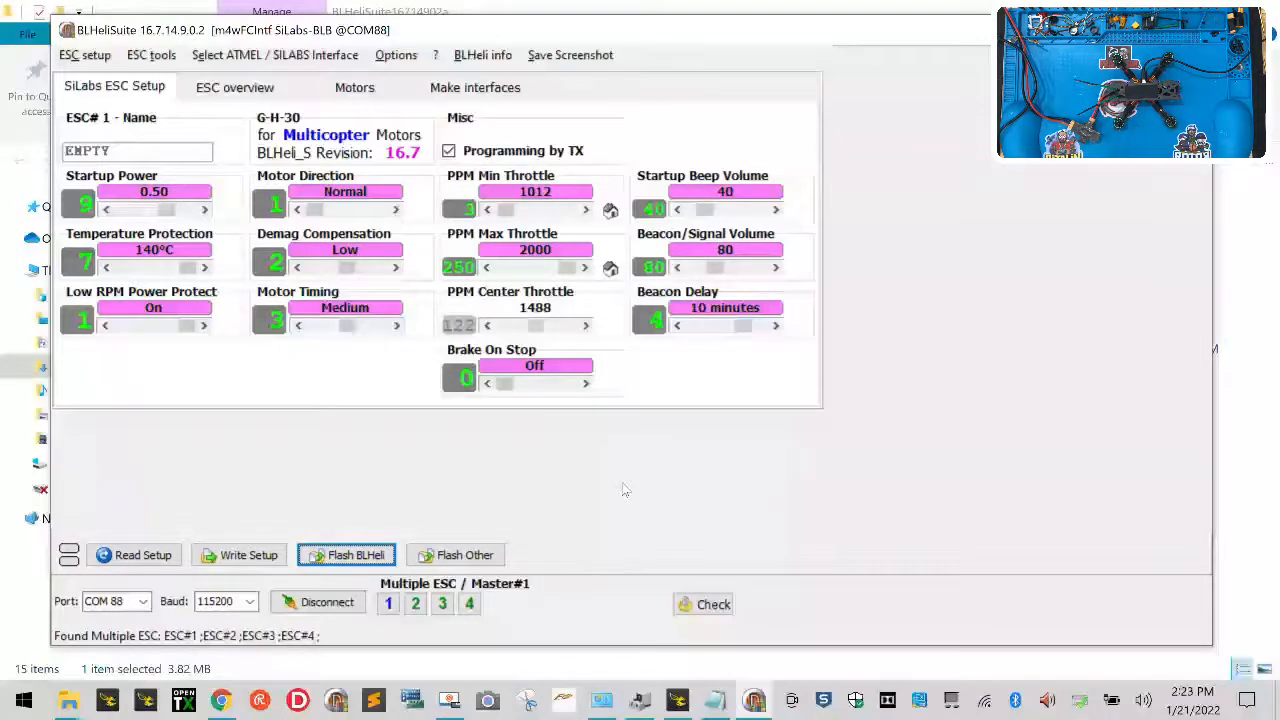
{"action": "mouse_move", "coordinate": [264, 496]}
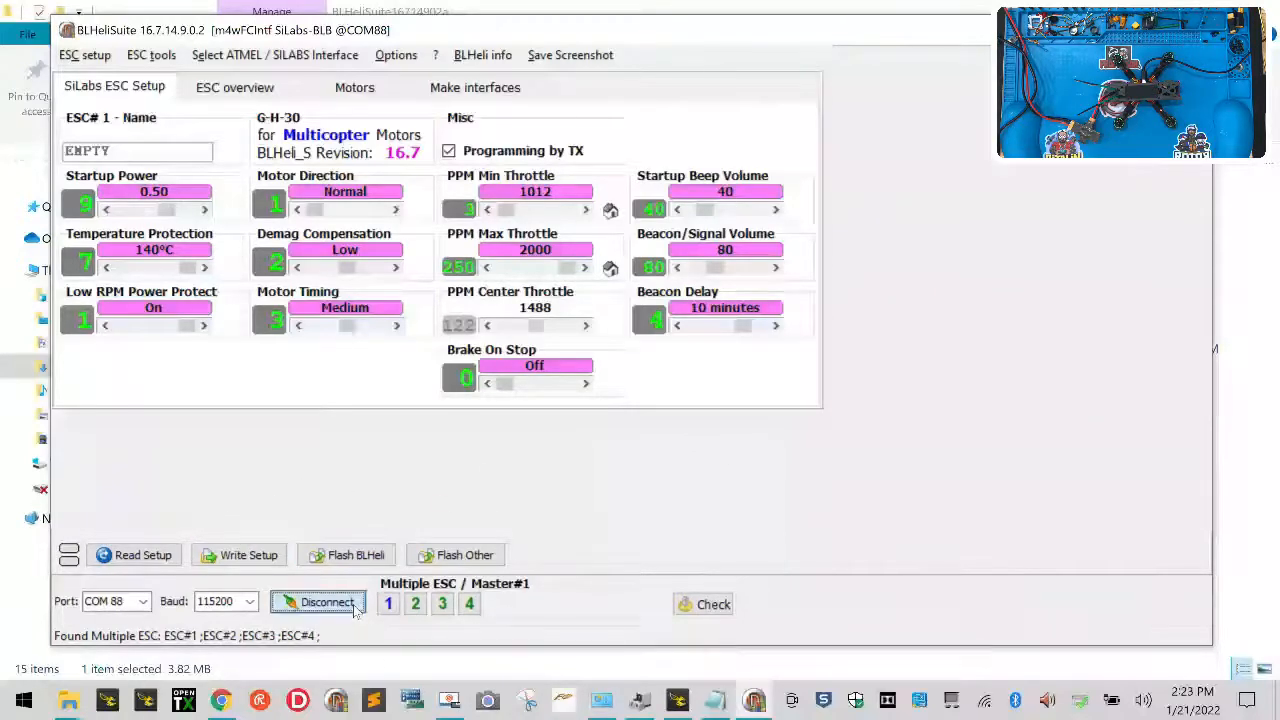
{"action": "left_click", "coordinate": [318, 600]}
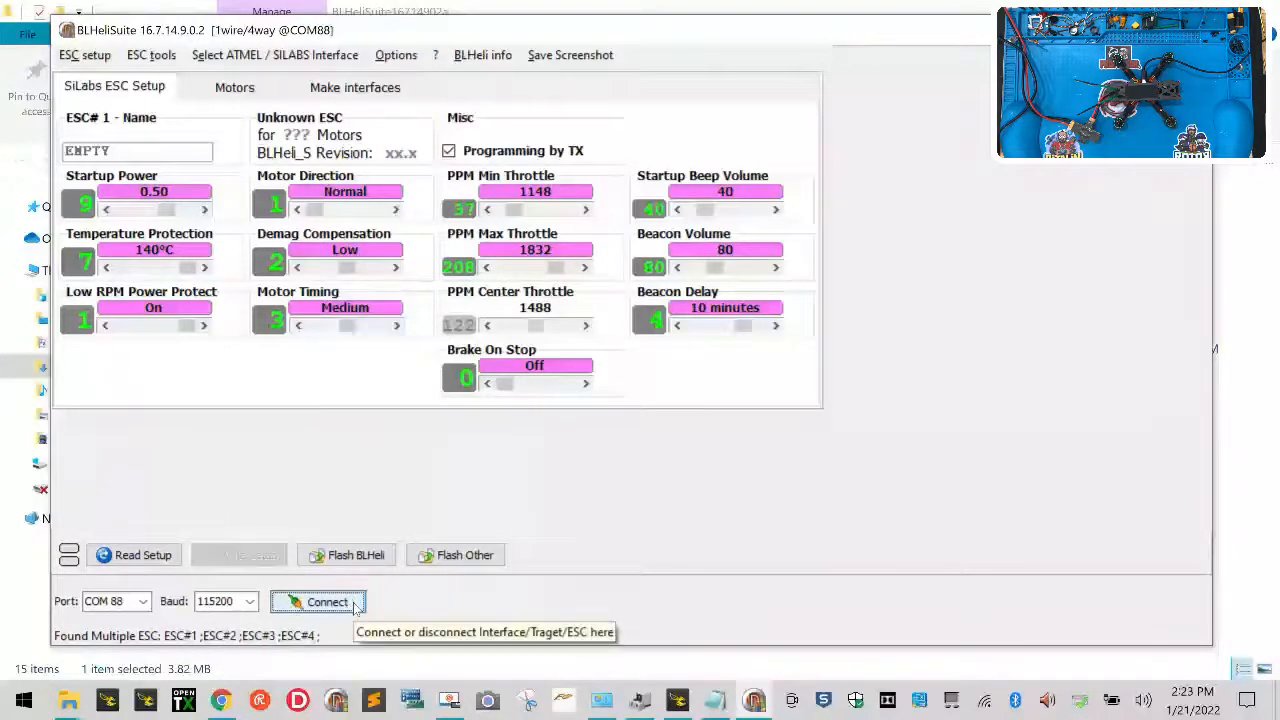
{"action": "mouse_move", "coordinate": [732, 504]}
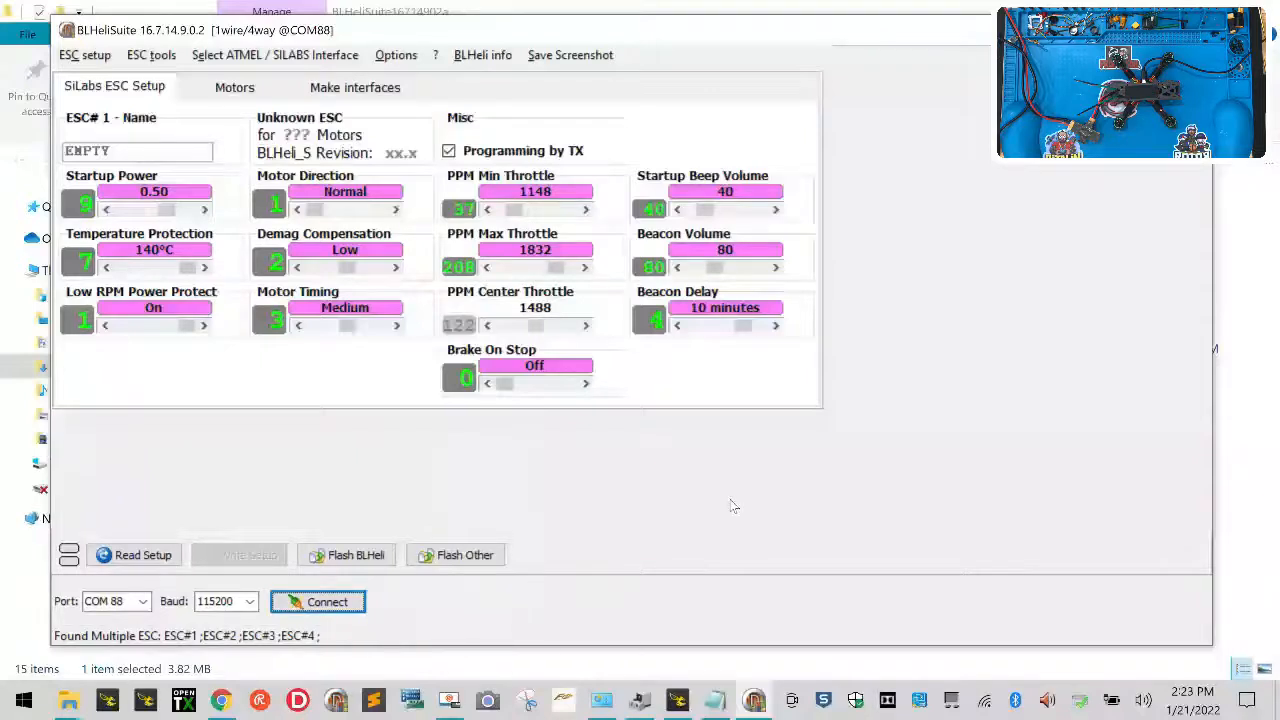